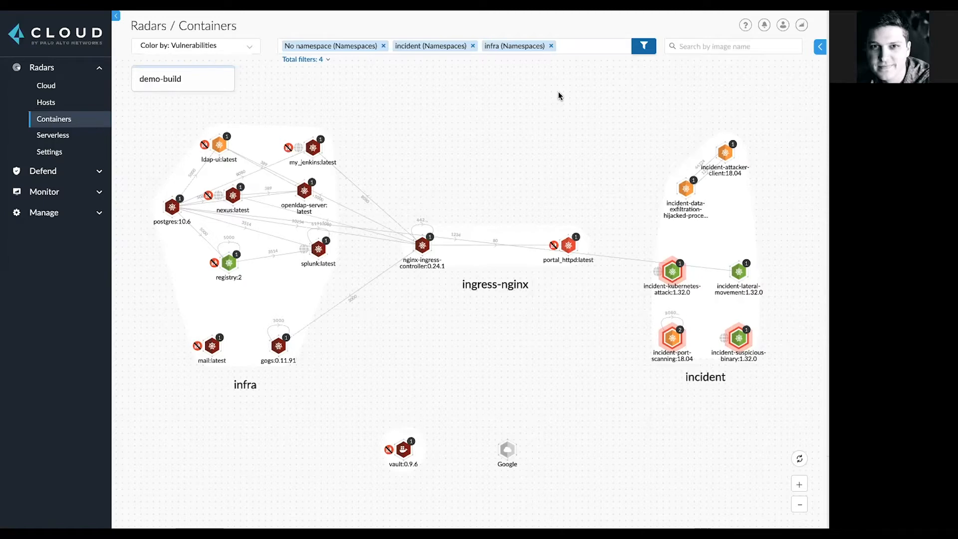
mouse_move(516, 125)
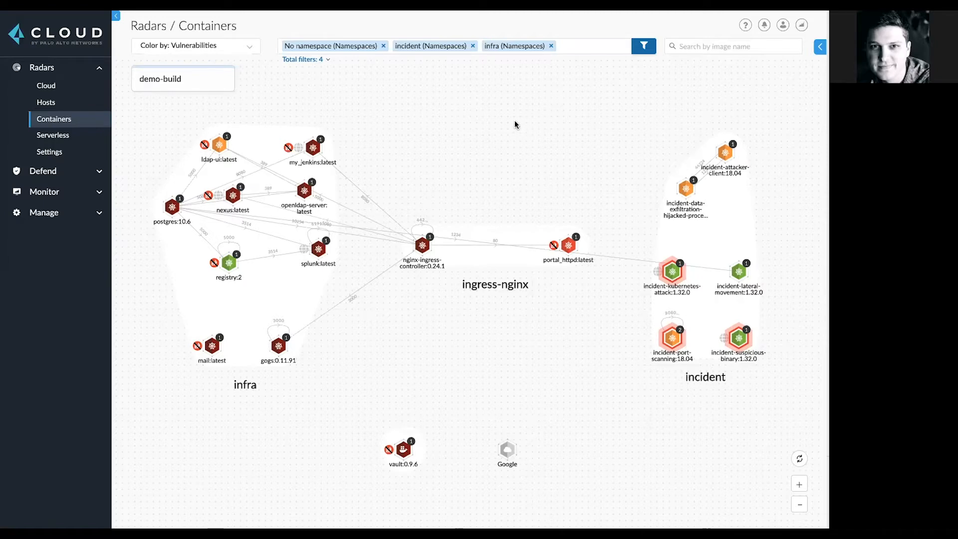
mouse_move(494, 136)
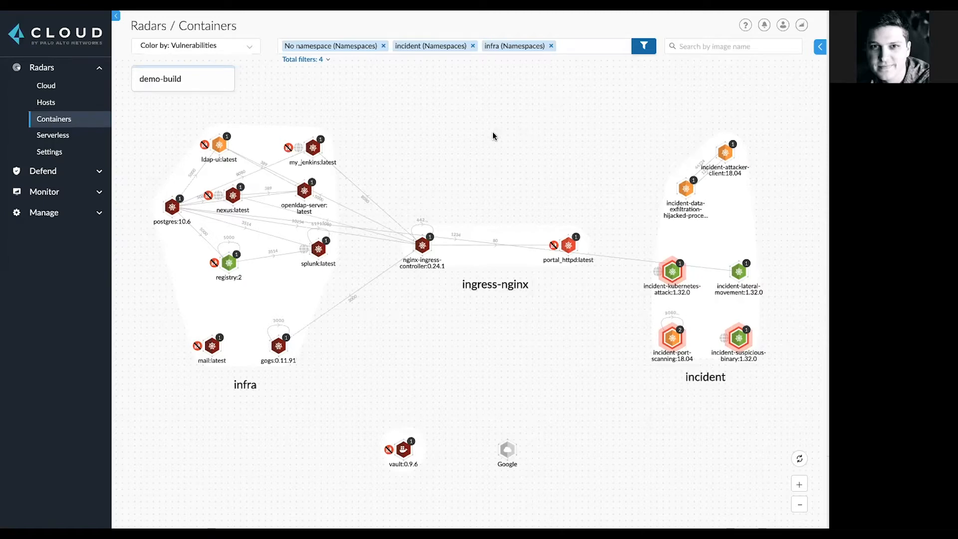
mouse_move(241, 107)
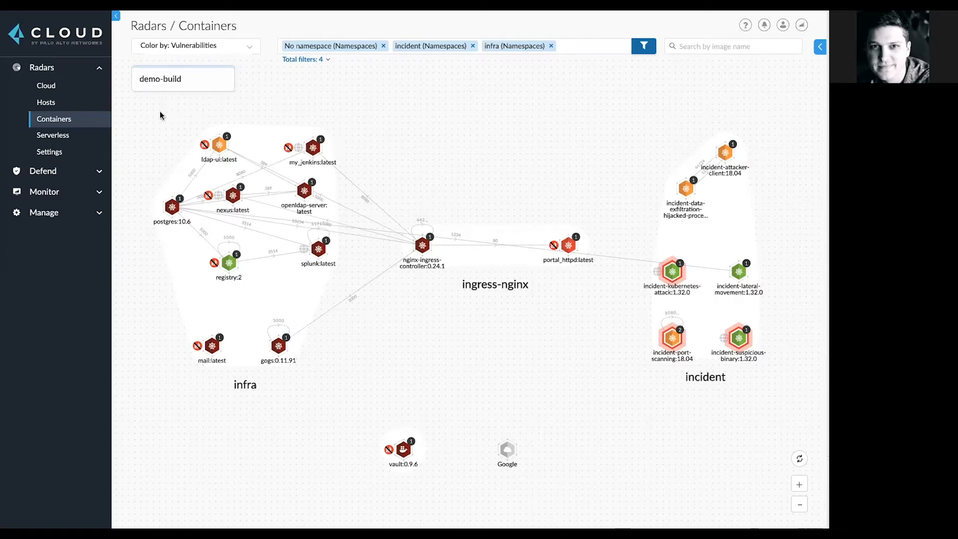
mouse_move(171, 114)
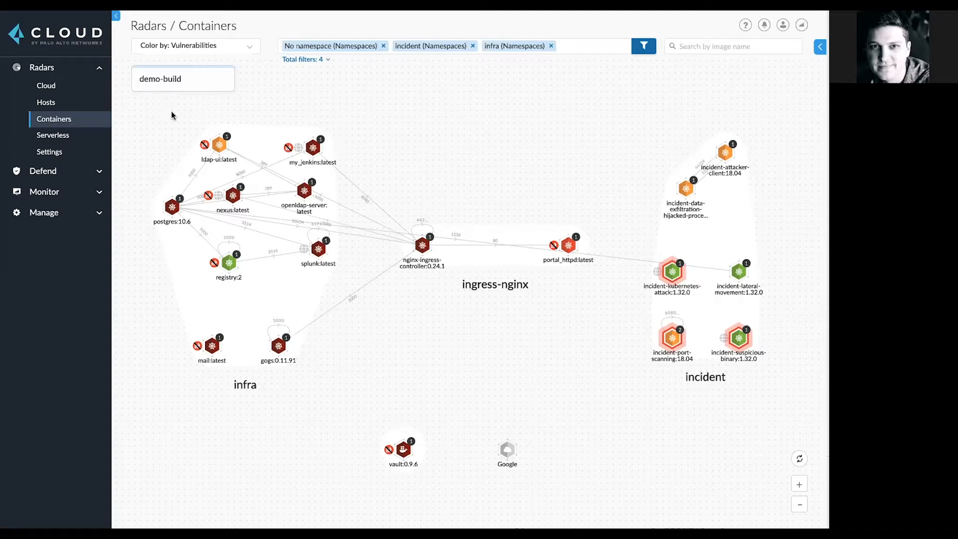
Browse the hosts and serverless radars, return to Containers and open postgres:10.6's risk summary
click(46, 102)
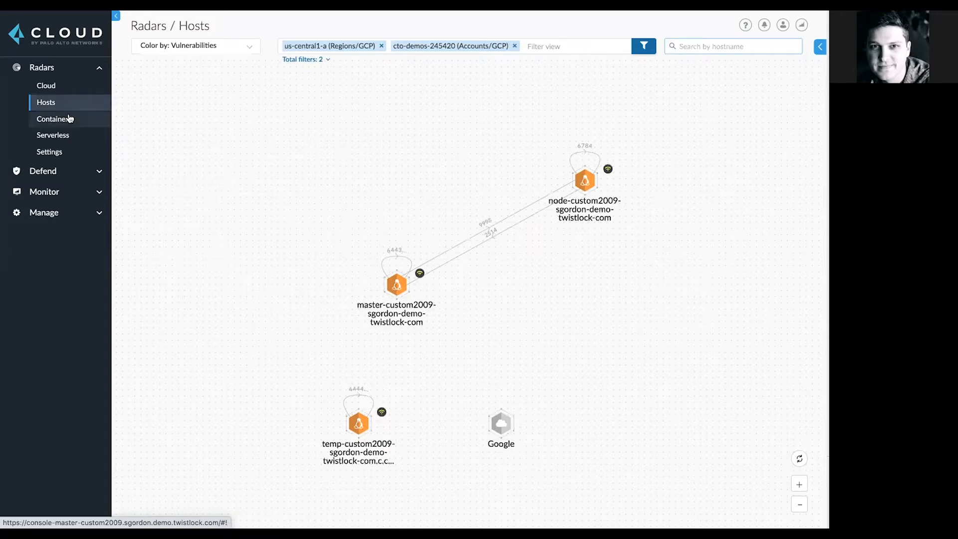
click(53, 135)
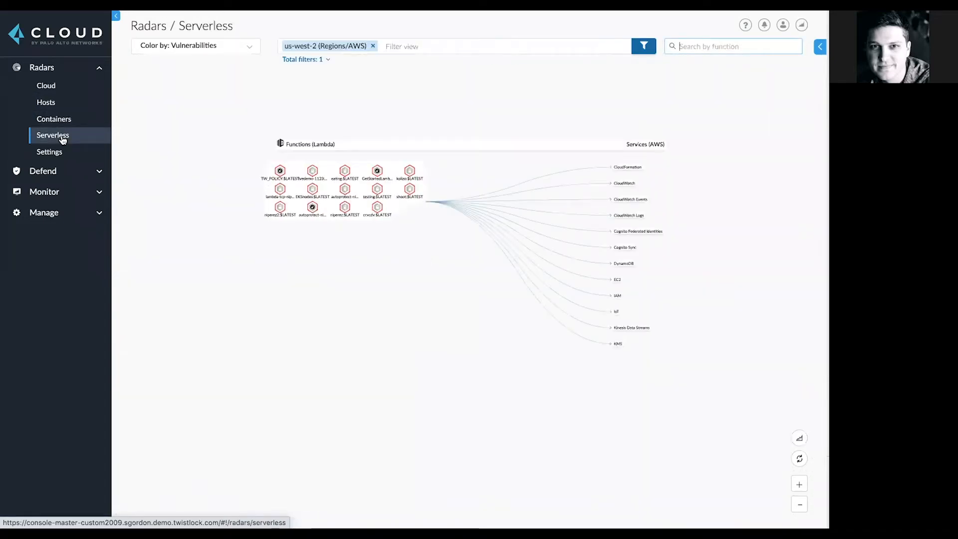
click(54, 118)
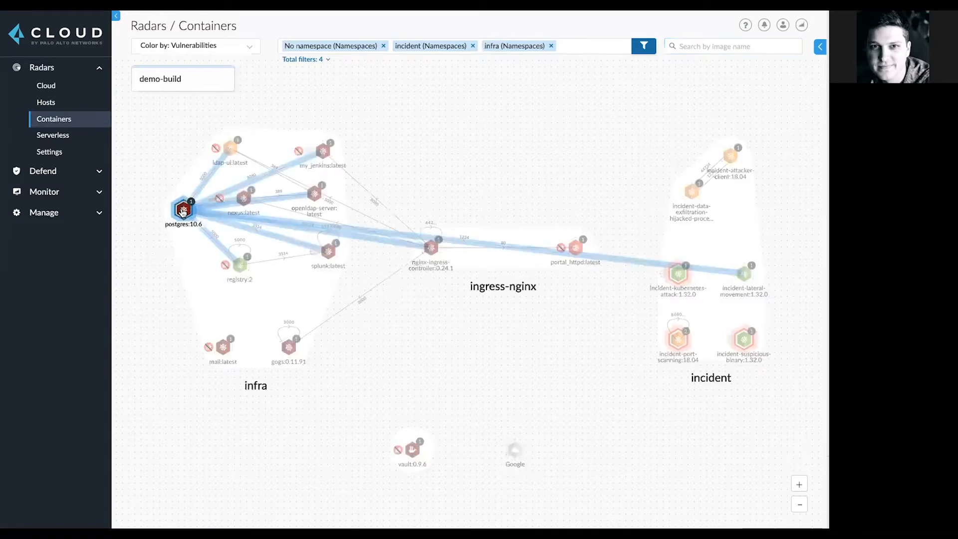
click(183, 211)
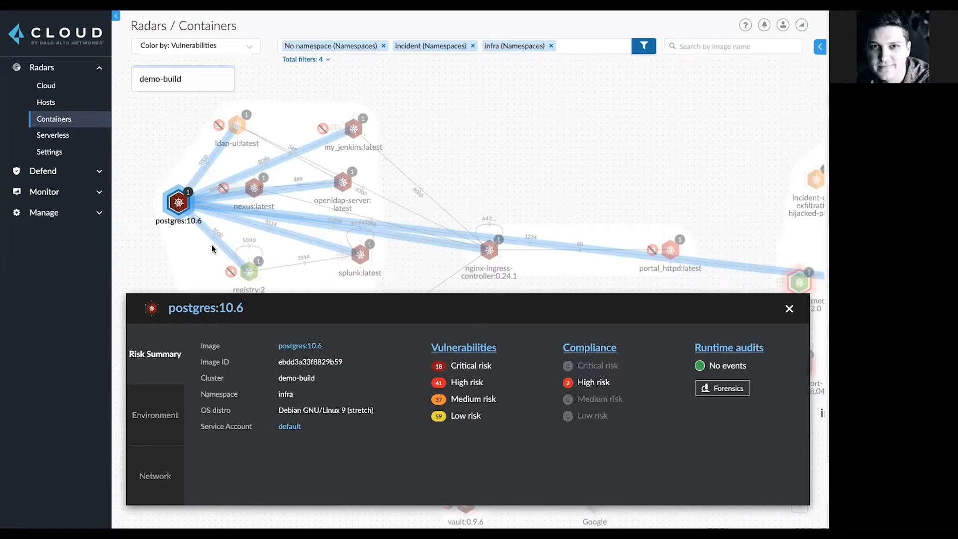
mouse_move(256, 371)
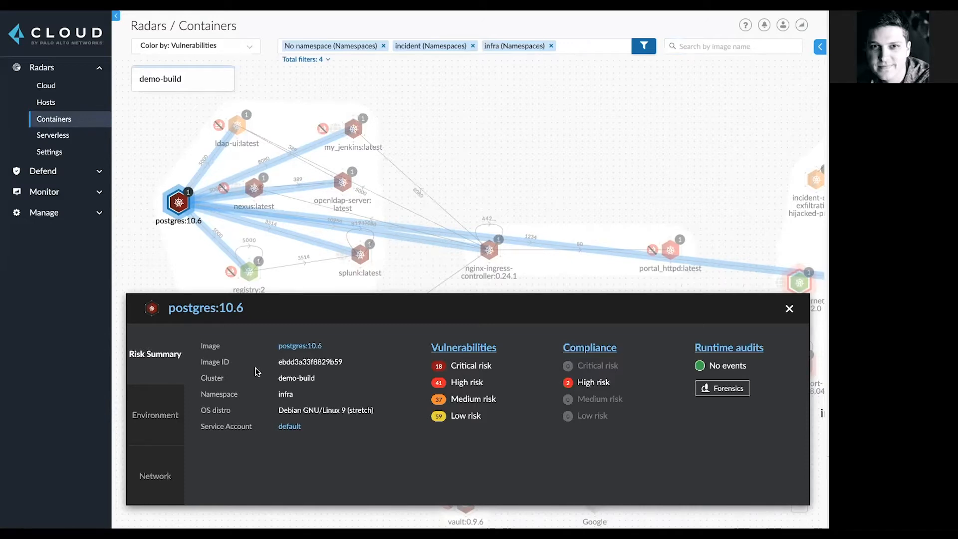
mouse_move(417, 216)
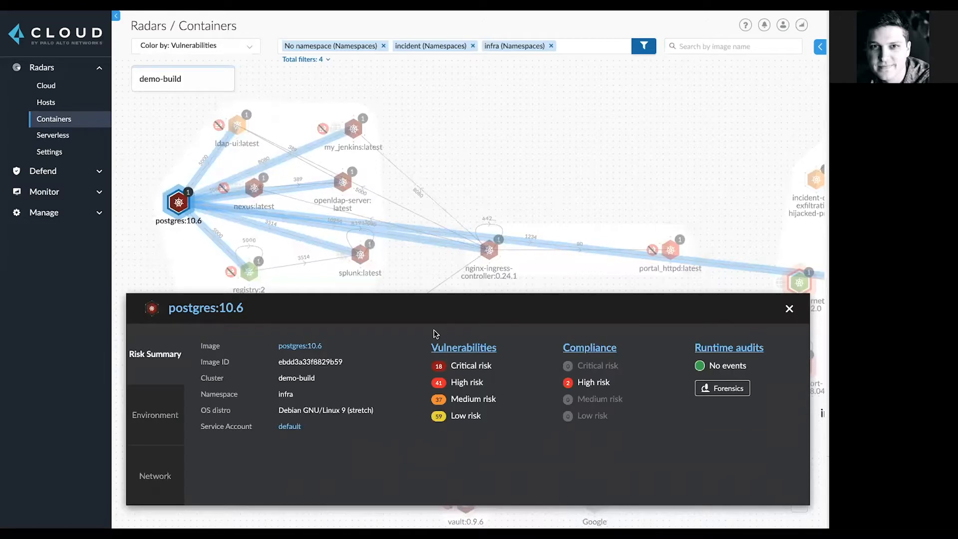
mouse_move(694, 328)
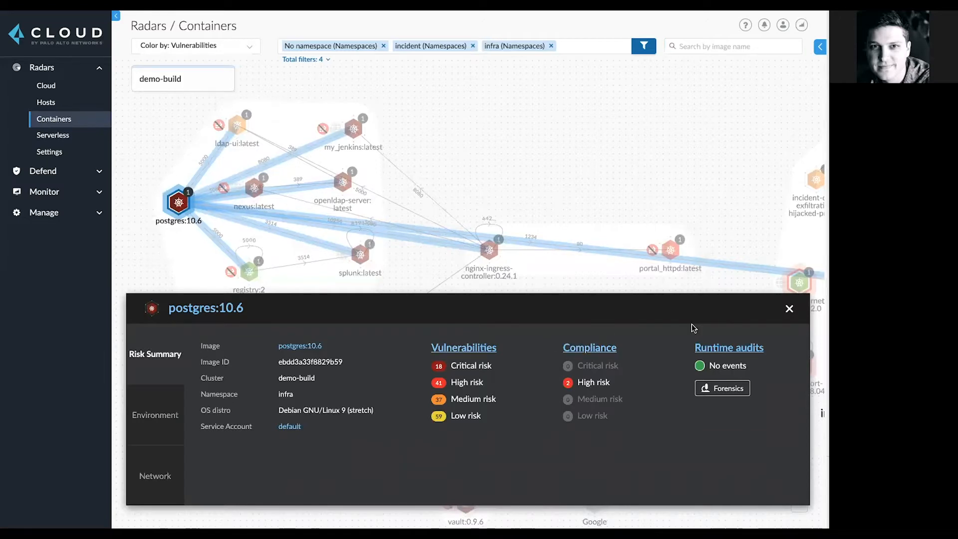
mouse_move(681, 325)
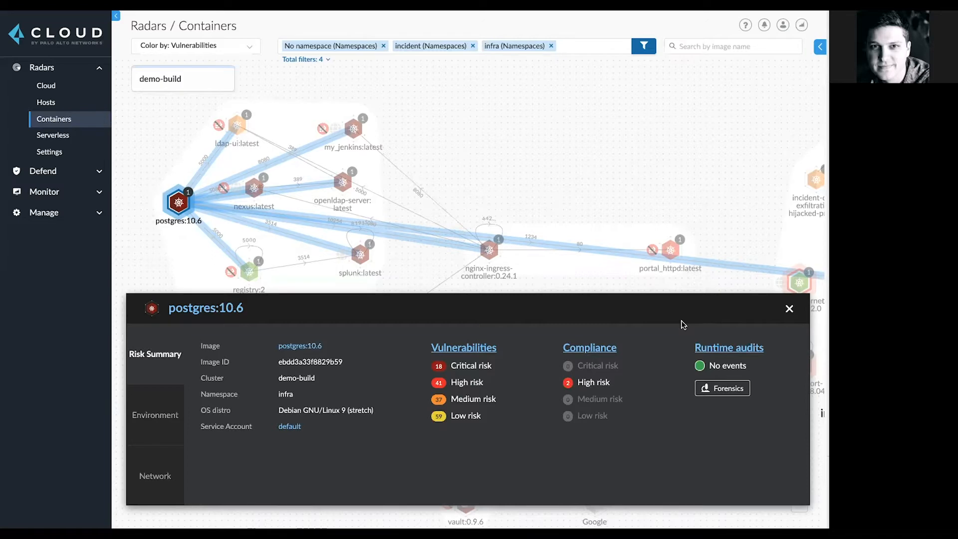
mouse_move(493, 335)
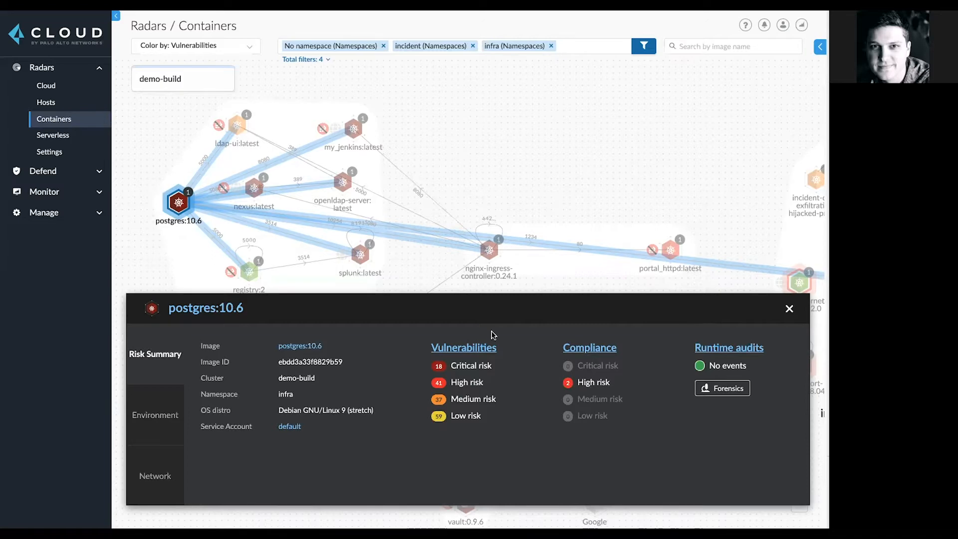
mouse_move(481, 328)
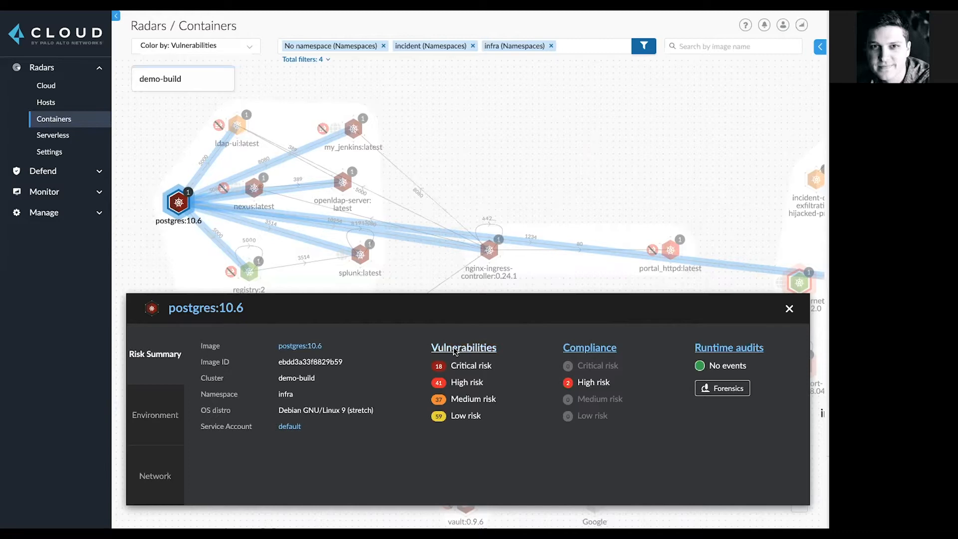
Show postgres:10.6's full vulnerability findings with the python3.5 CVE-2019-10160 entry expanded
click(464, 347)
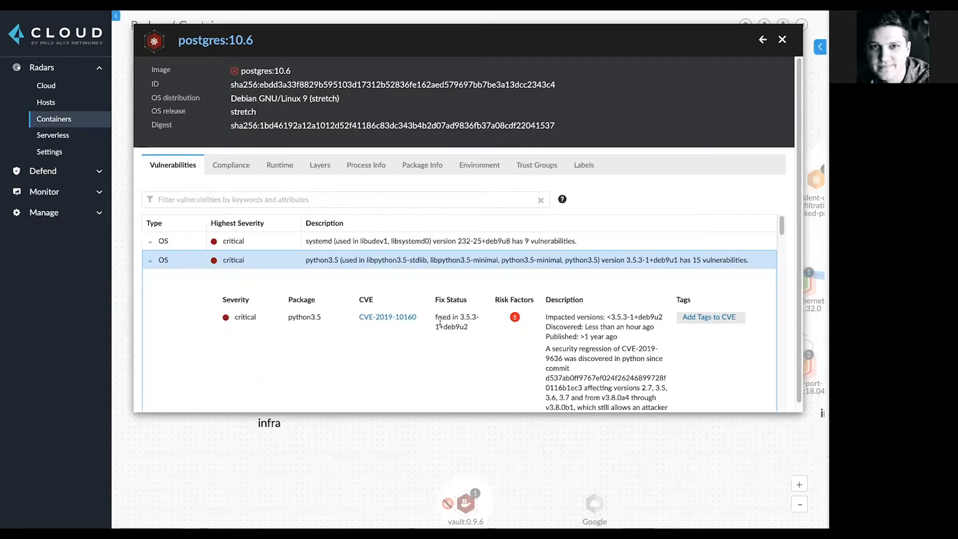
mouse_move(515, 318)
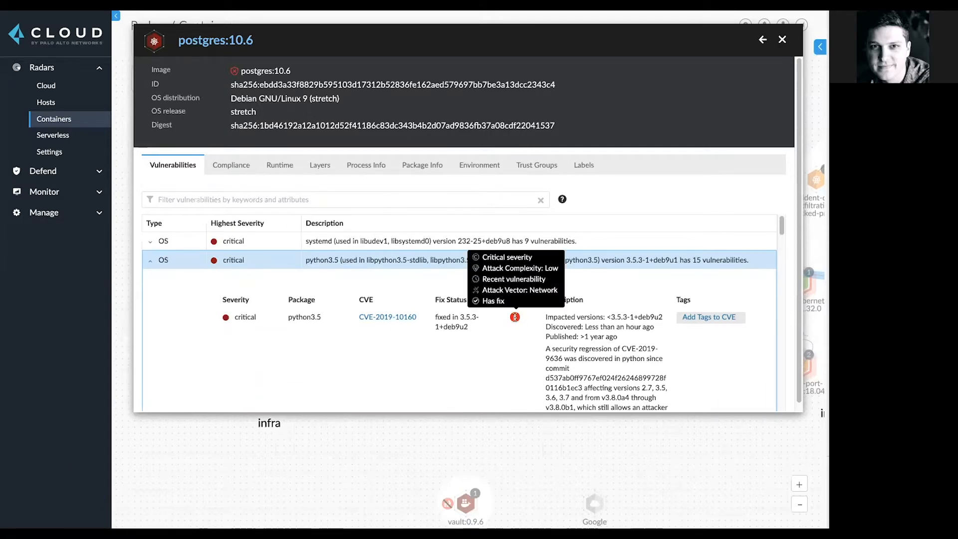
mouse_move(505, 341)
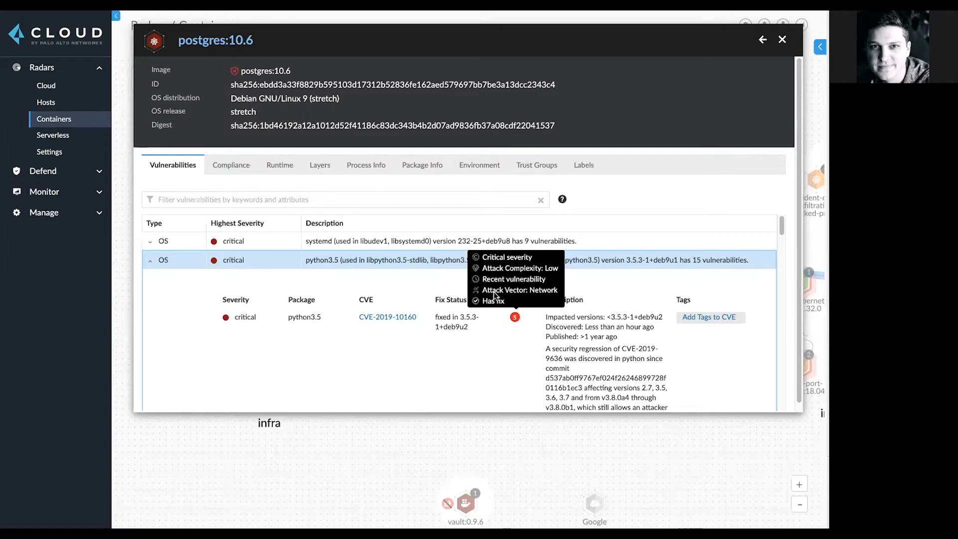
Review the private-keys and non-root-user compliance failures, then show the image's 25 layers
click(230, 165)
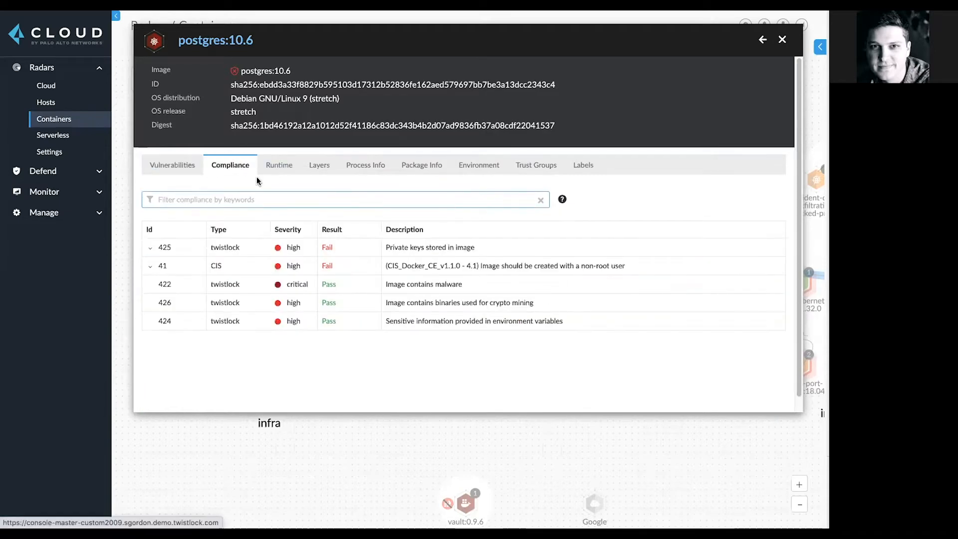
mouse_move(222, 186)
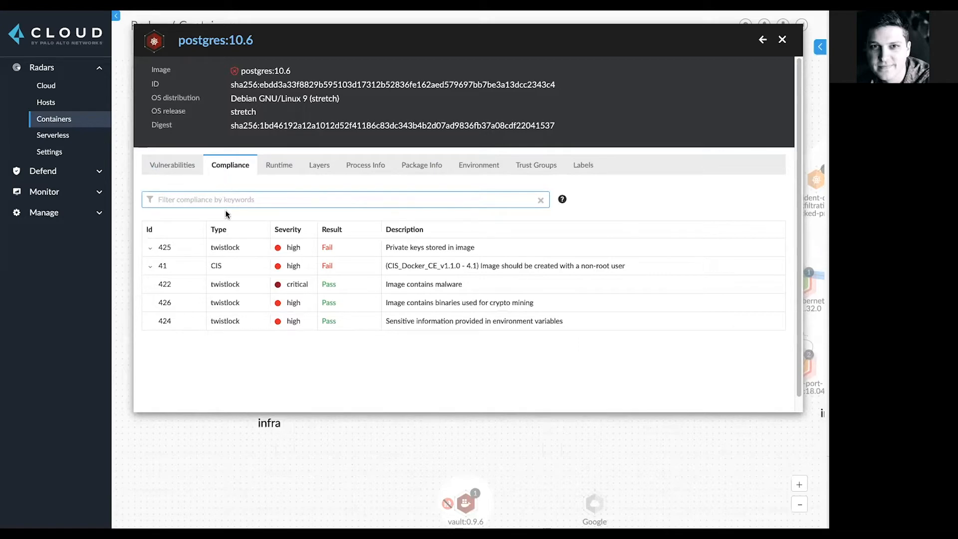
click(164, 247)
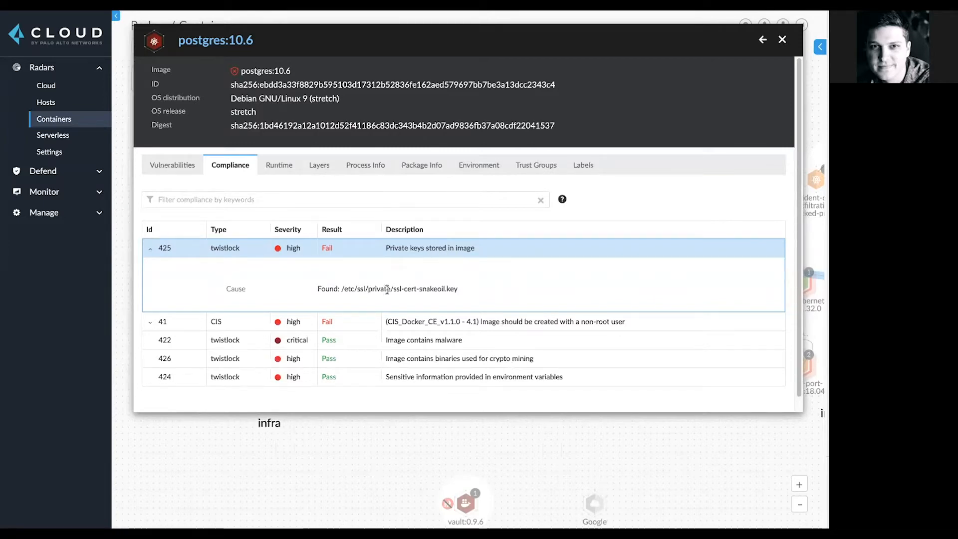
click(161, 321)
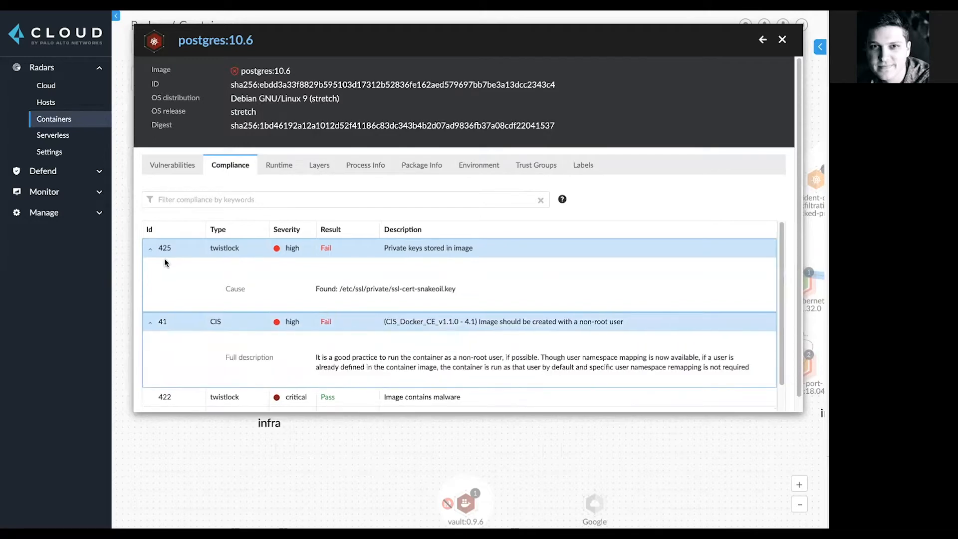
click(151, 248)
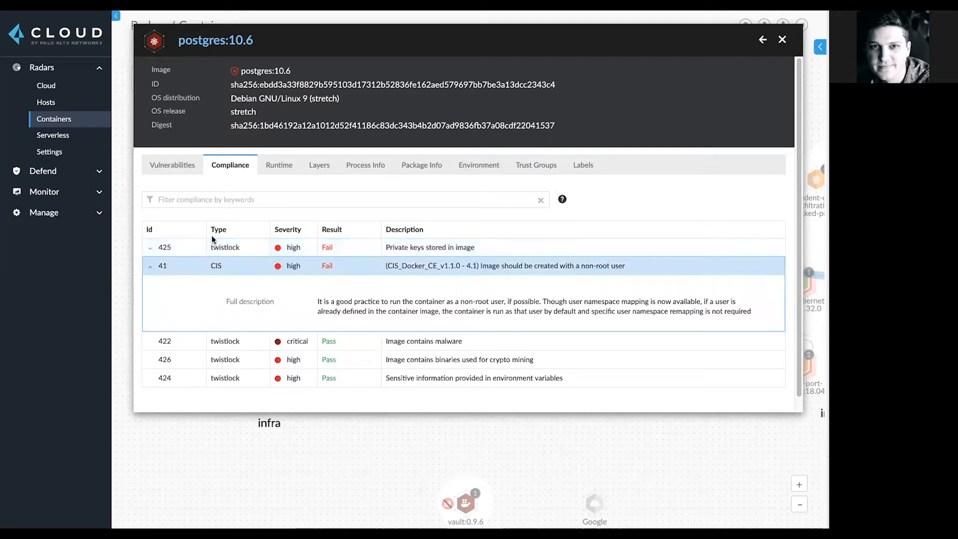
click(319, 165)
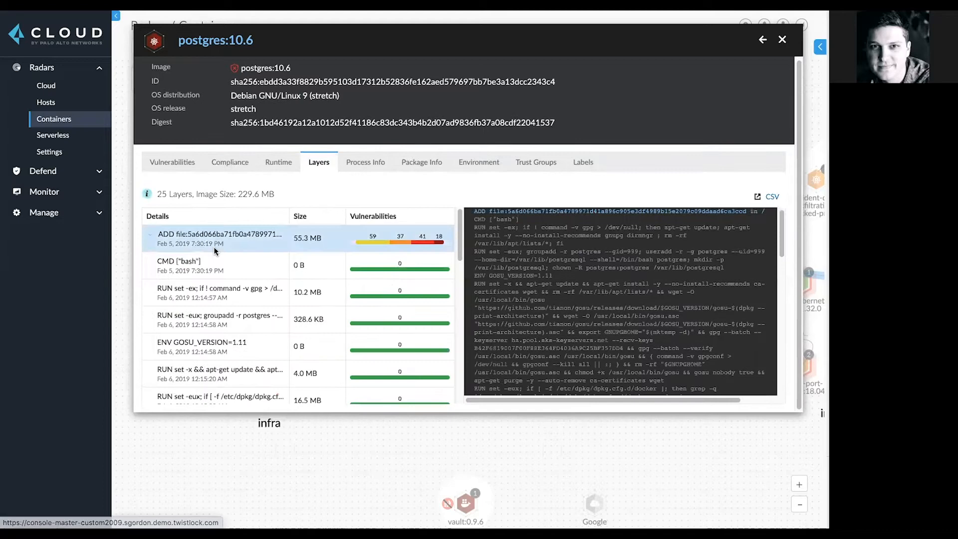
Close the postgres:10.6 image details and return to the containers radar
click(219, 396)
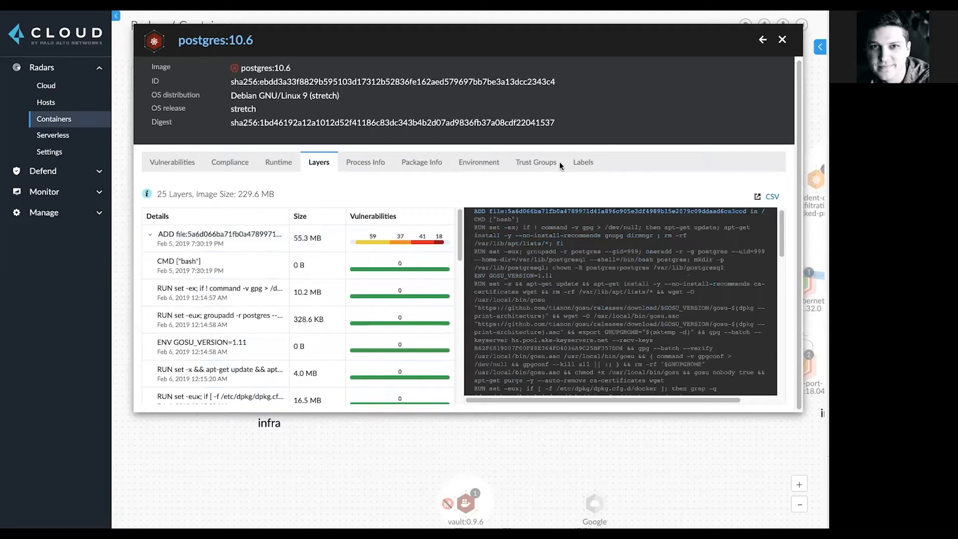
click(782, 39)
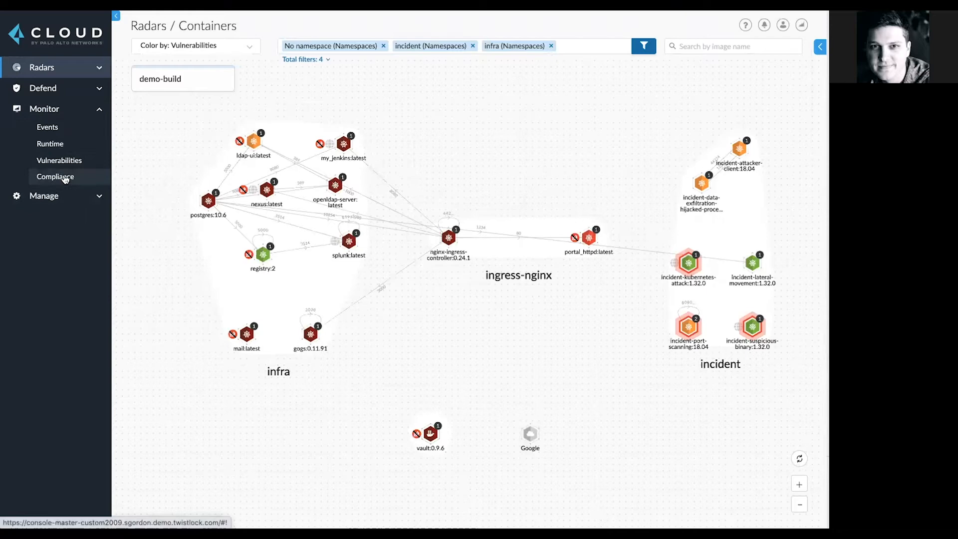
In Vulnerability Explorer, list top critical CVEs for Images and open CVE-2017-5638
click(59, 160)
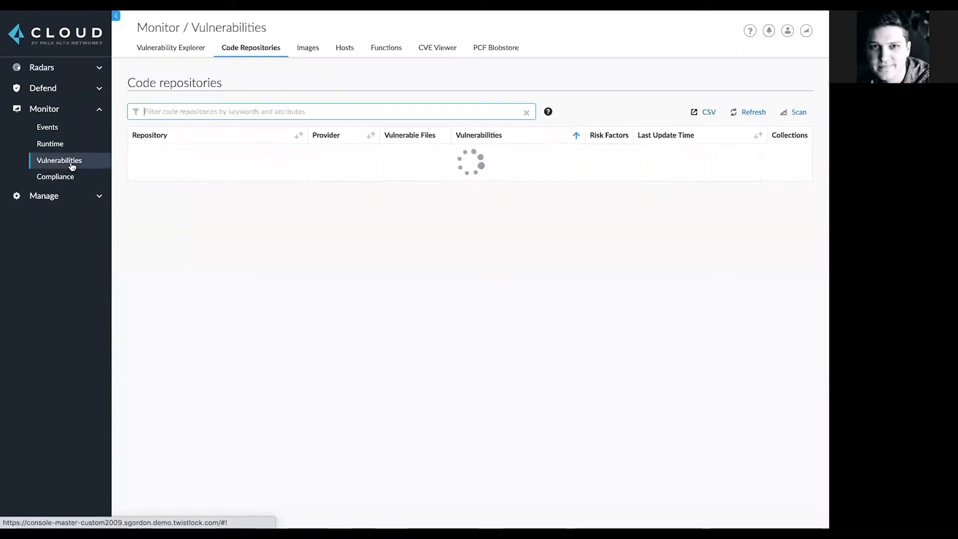
click(171, 48)
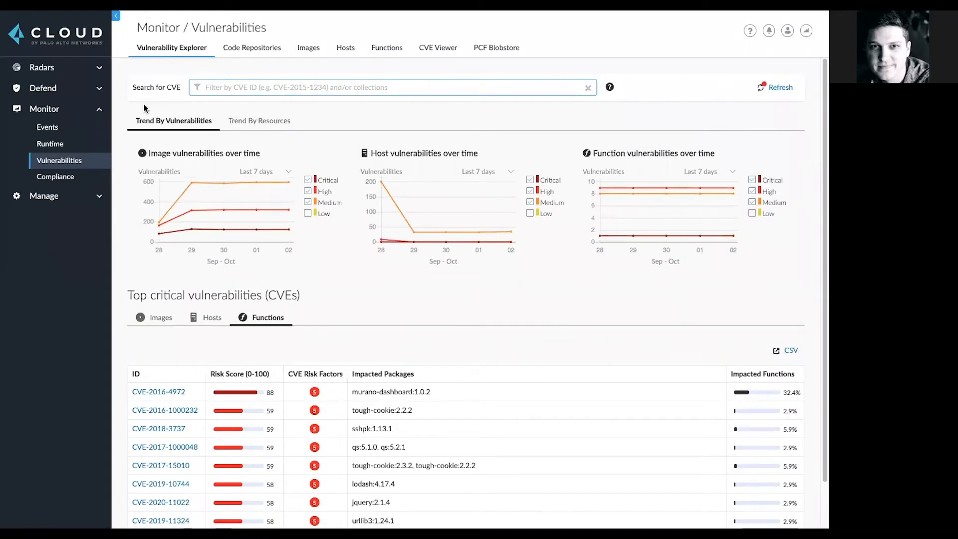
mouse_move(133, 259)
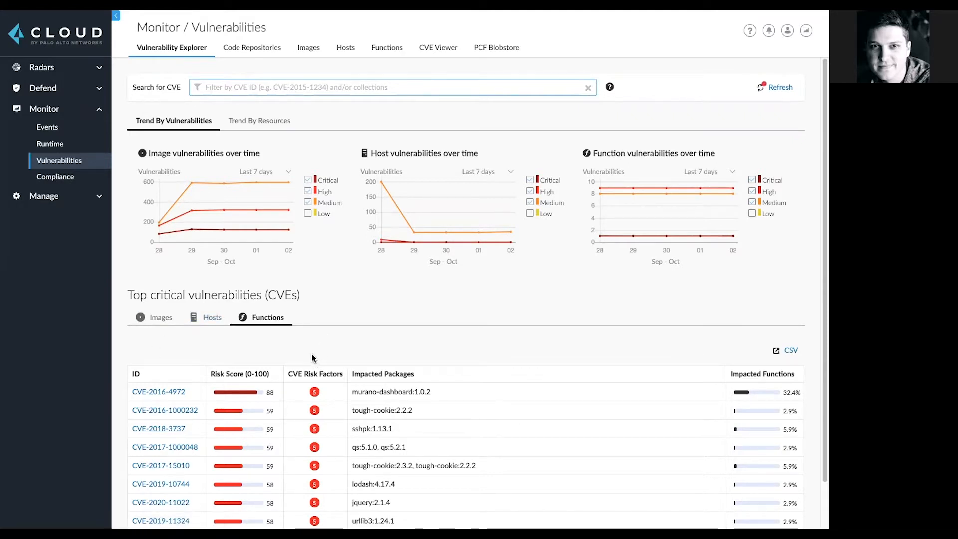
scroll(down, 3)
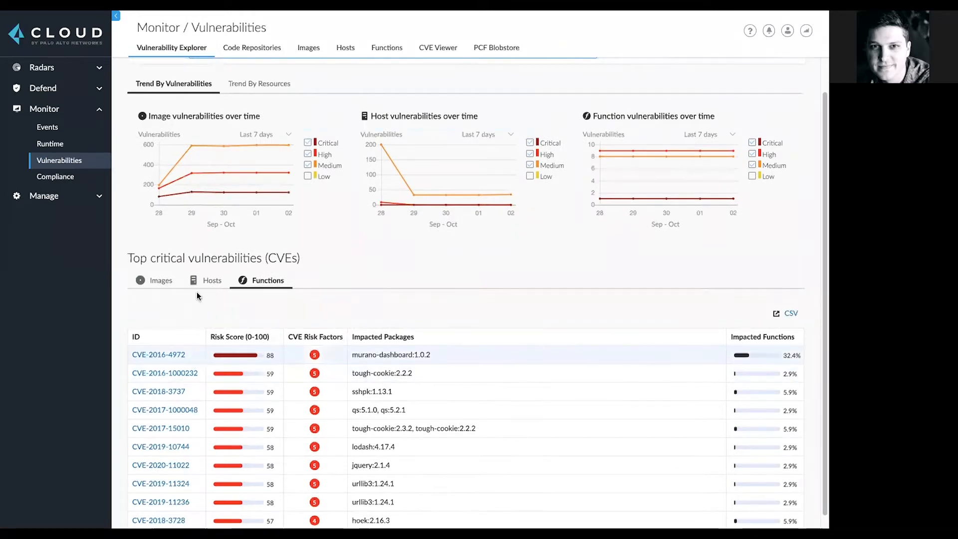
click(159, 280)
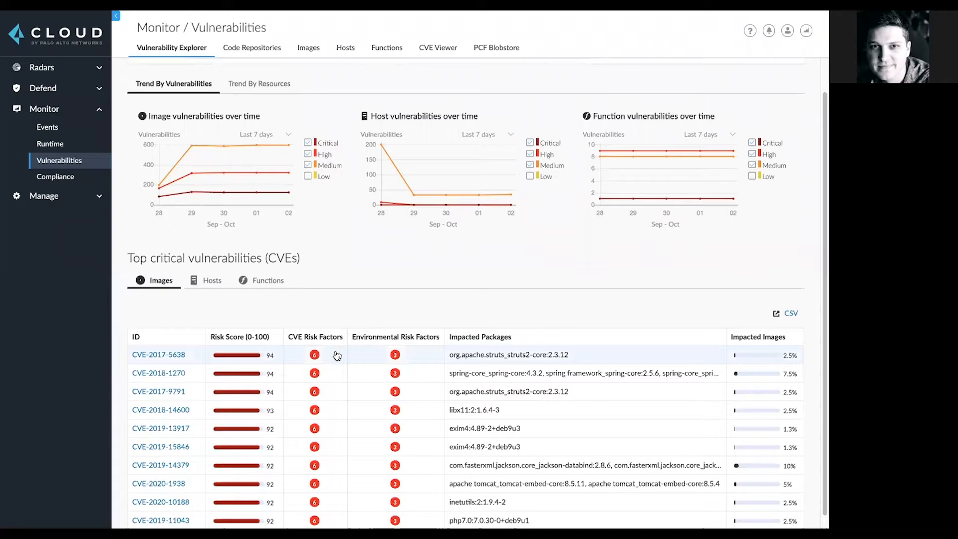
click(158, 354)
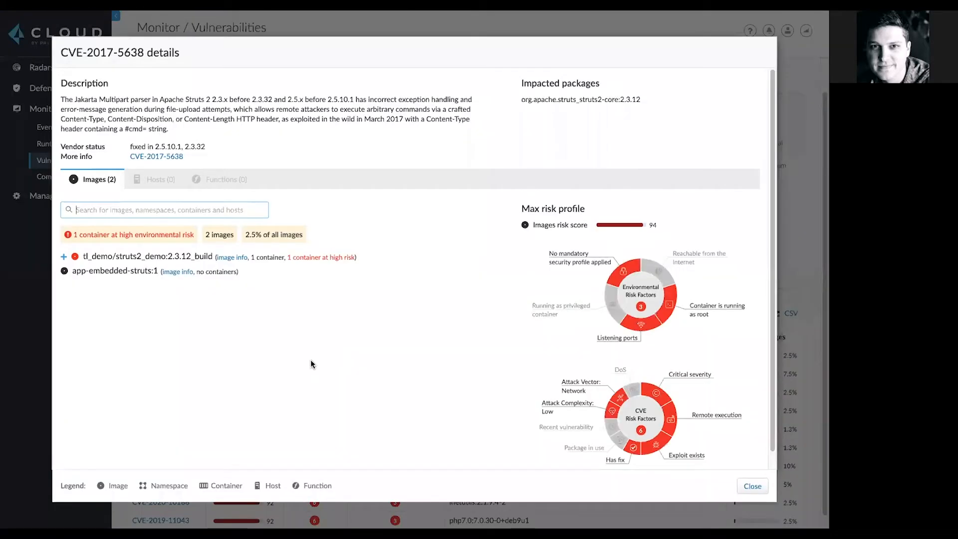
Expand tl_demo/struts2_demo:2.3.12_build to reveal its struts-demo namespace, container and host
click(63, 257)
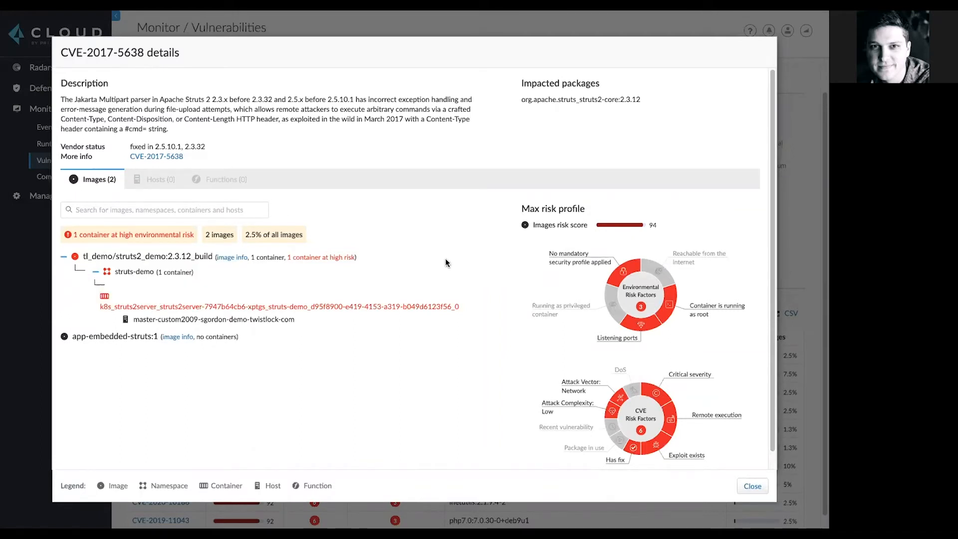
mouse_move(637, 240)
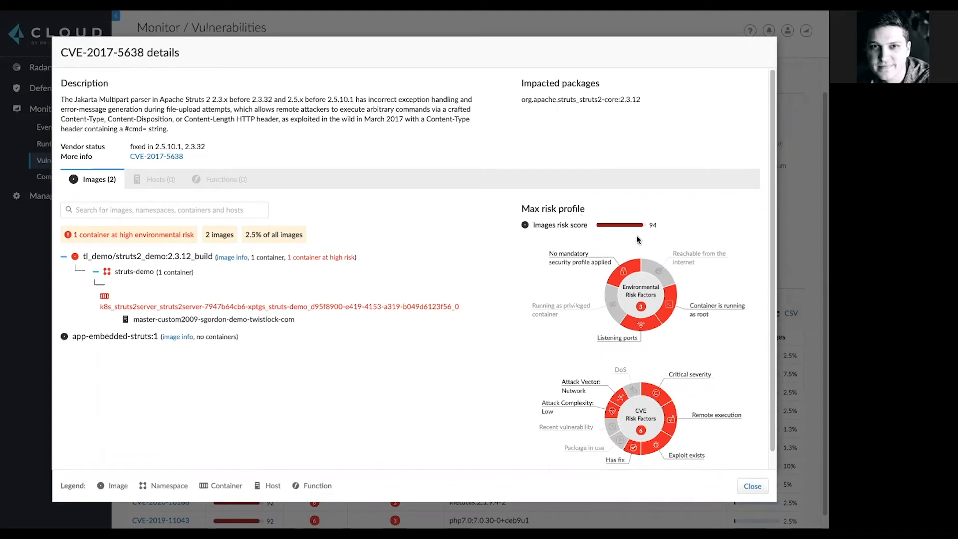
mouse_move(639, 265)
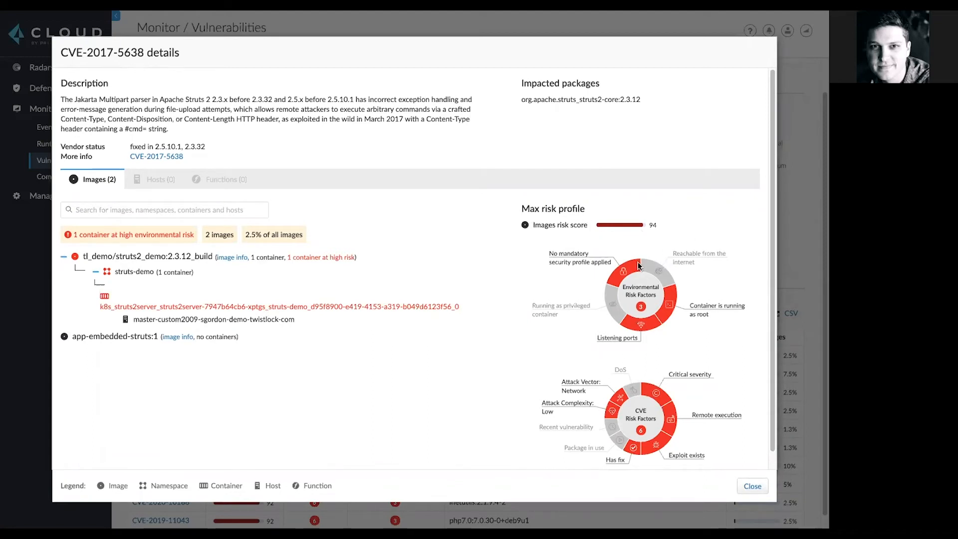
mouse_move(621, 270)
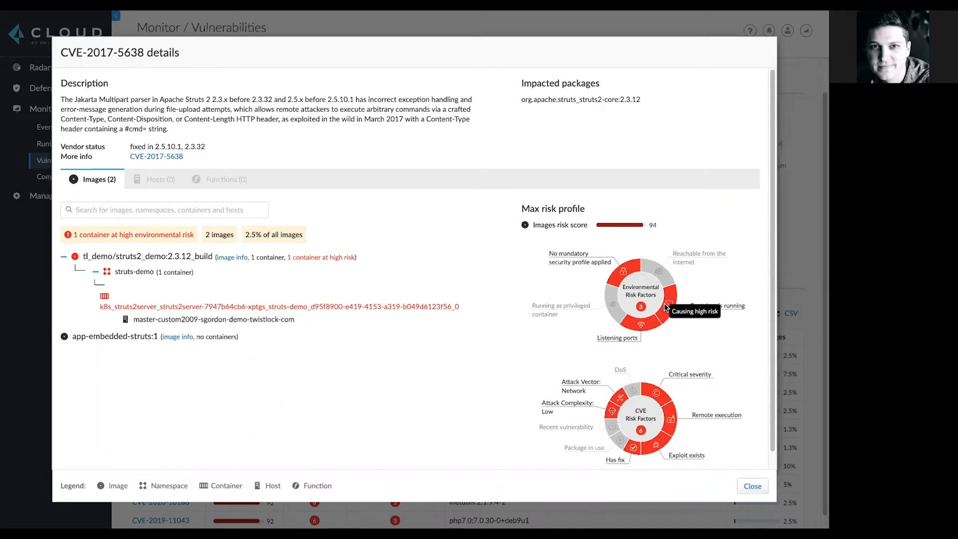
mouse_move(659, 398)
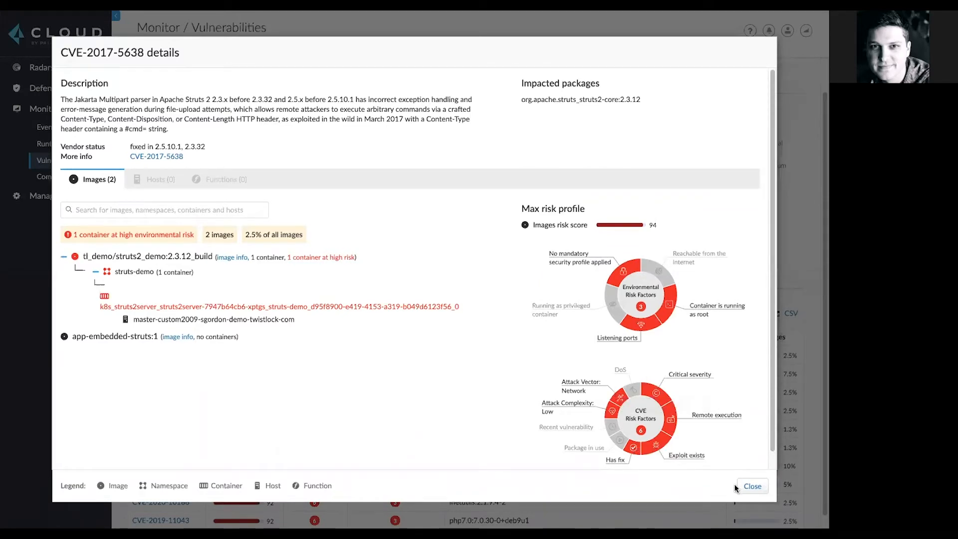
Close the CVE details, view the deployed Images list, then go to the compliance overview
click(750, 486)
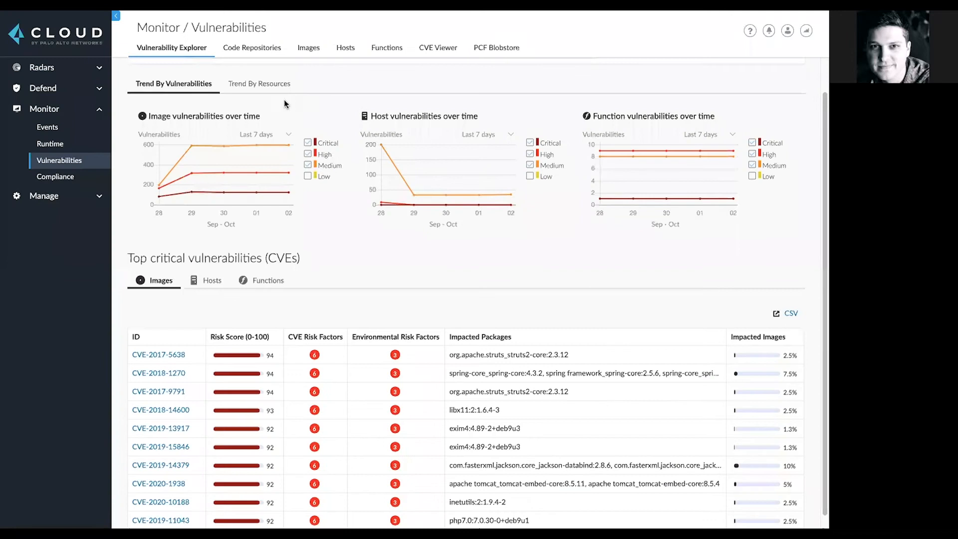
mouse_move(191, 71)
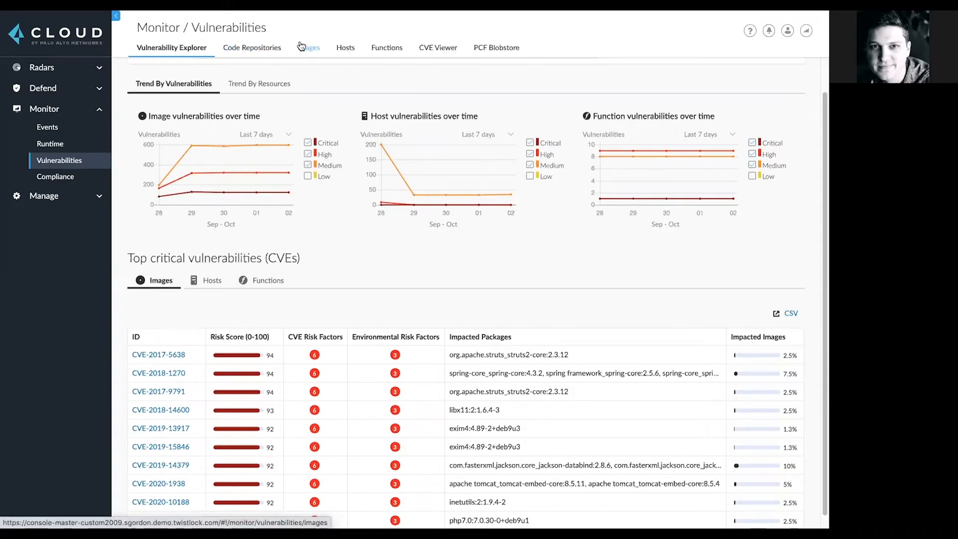
click(307, 48)
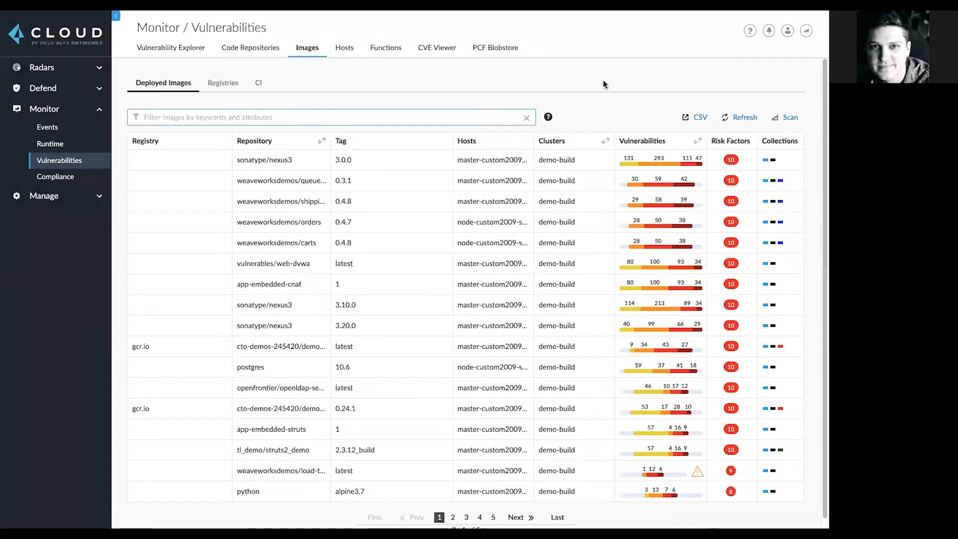
mouse_move(591, 56)
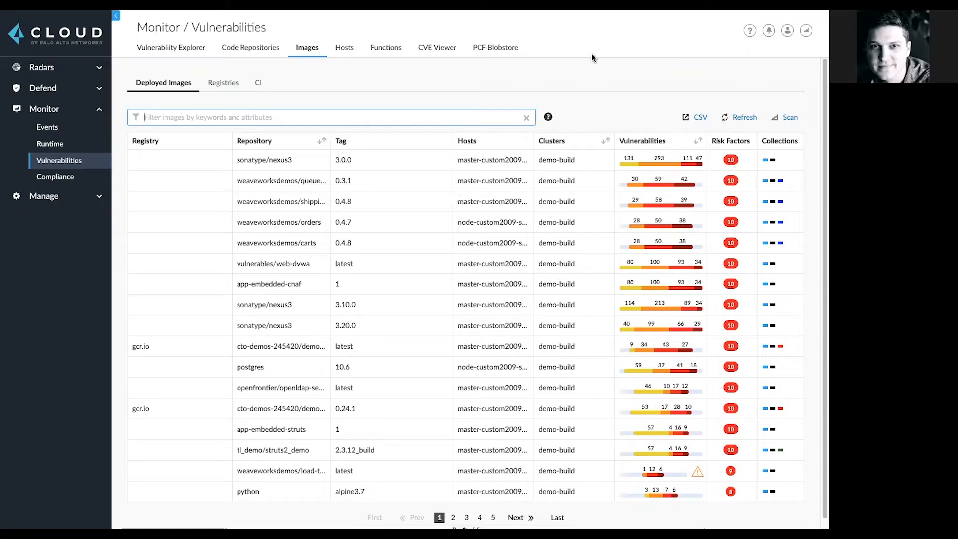
mouse_move(617, 54)
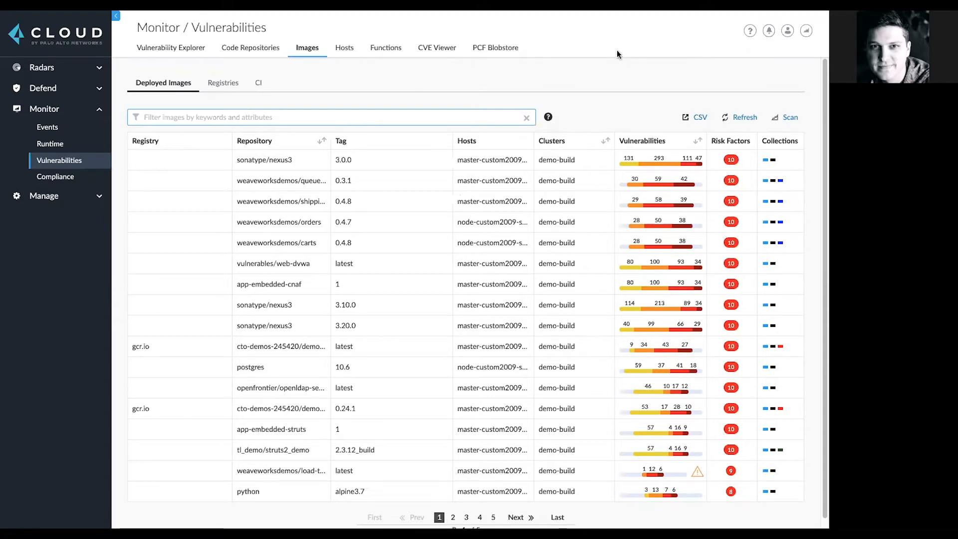
click(55, 177)
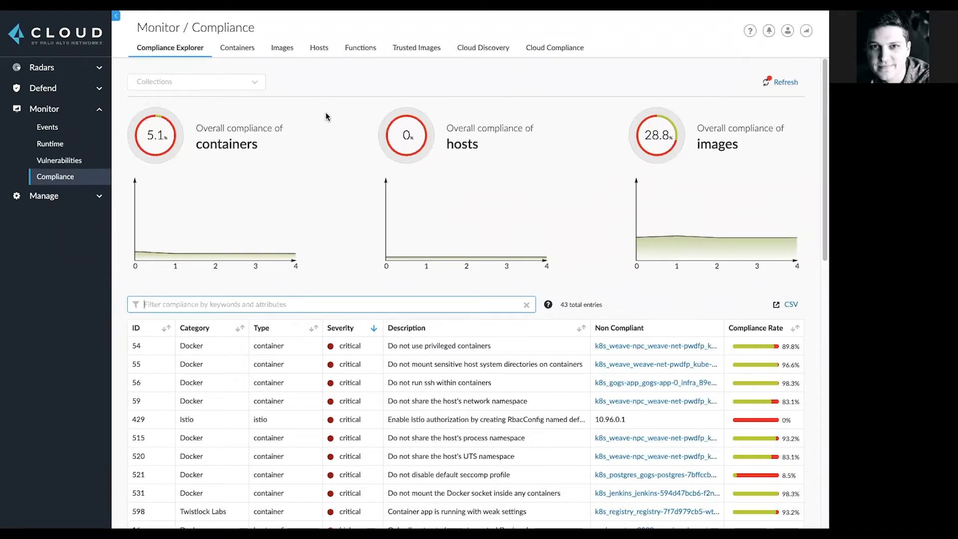
mouse_move(323, 201)
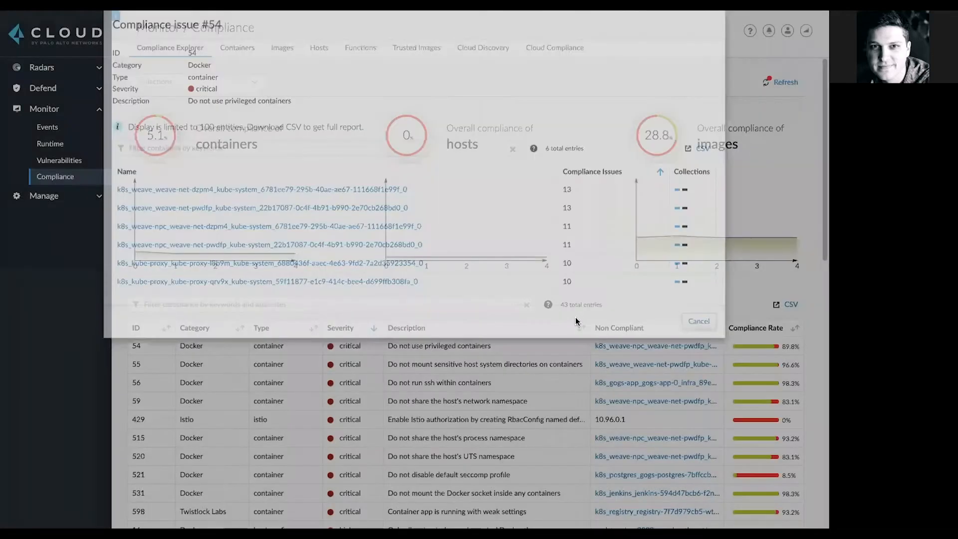
Close compliance issue #54 on privileged containers, returning to the compliance explorer
click(697, 320)
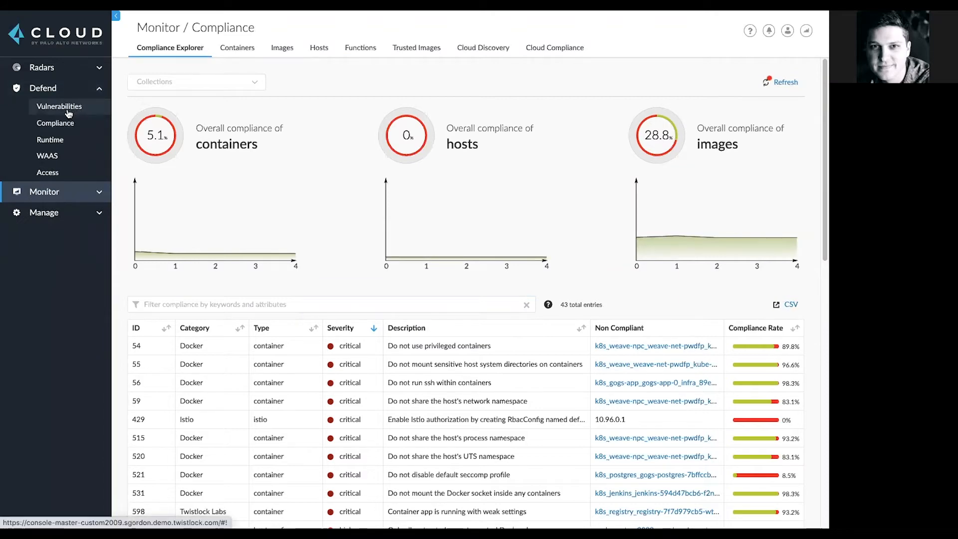
Under Defend > Vulnerabilities > Images, preview a new rule's advanced settings and cancel it
click(59, 106)
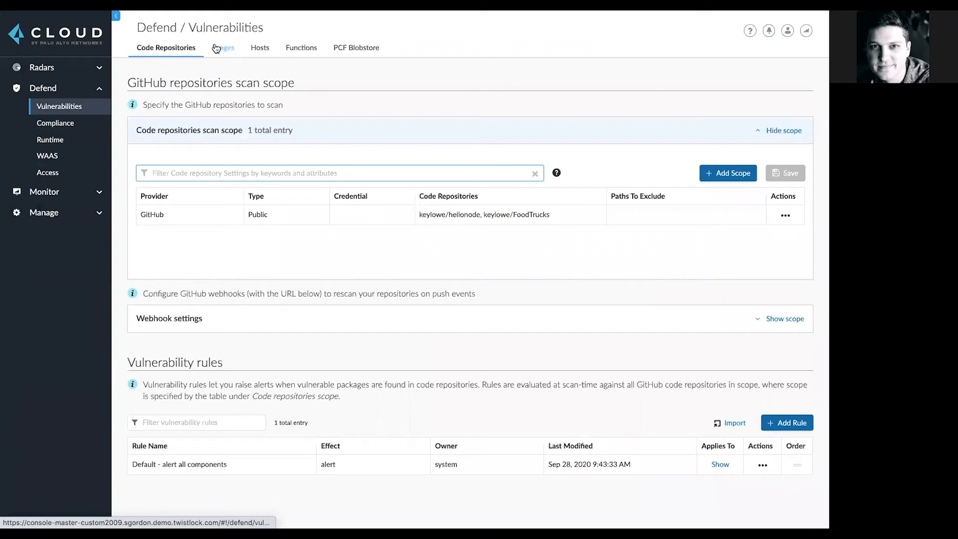
click(223, 47)
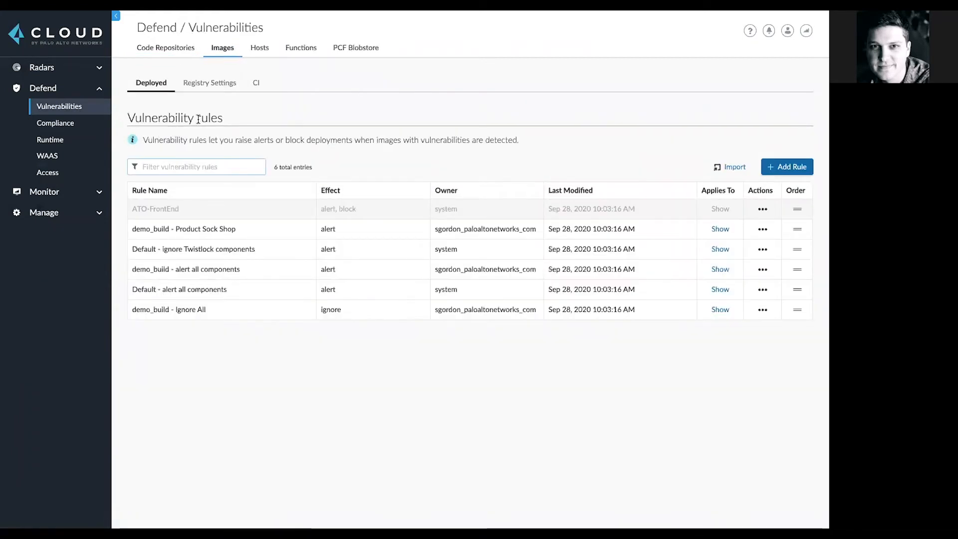
mouse_move(503, 202)
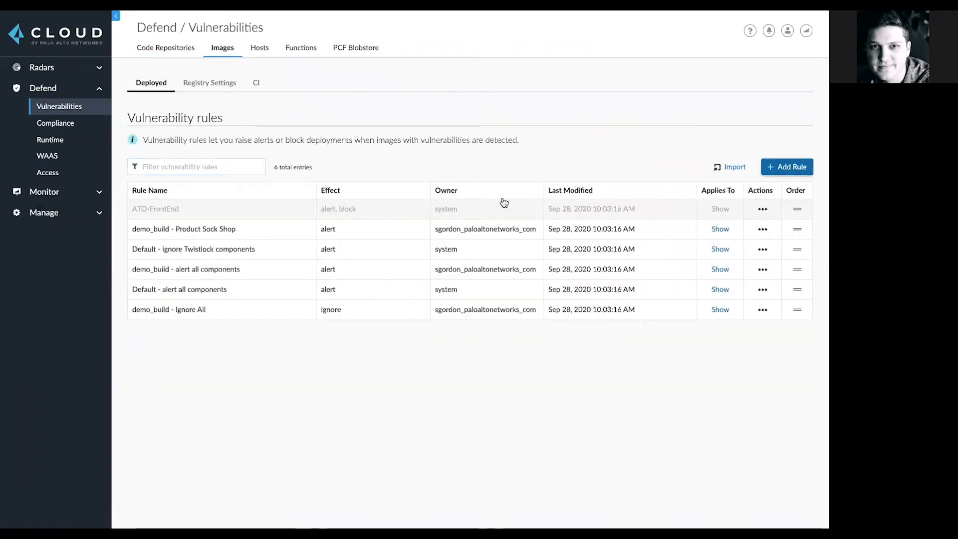
click(787, 167)
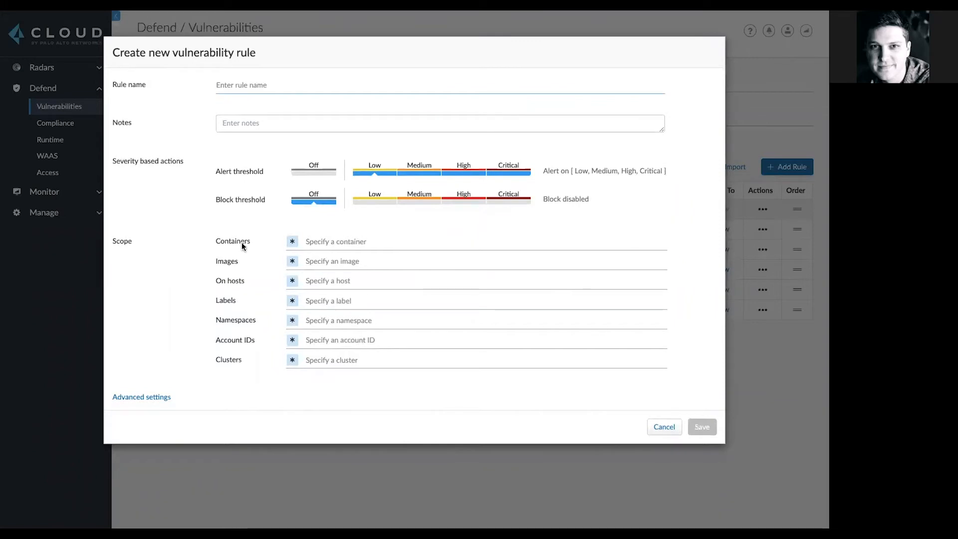
mouse_move(241, 277)
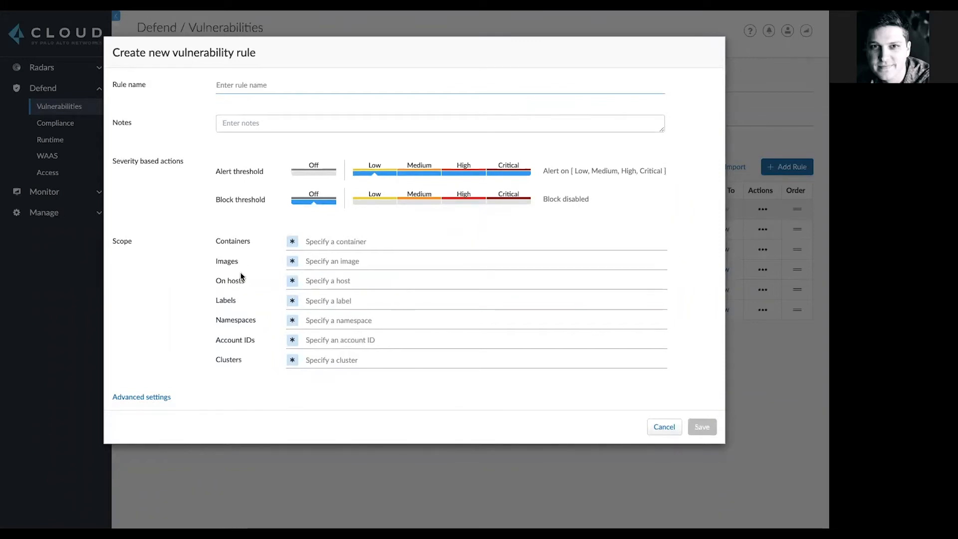
mouse_move(237, 365)
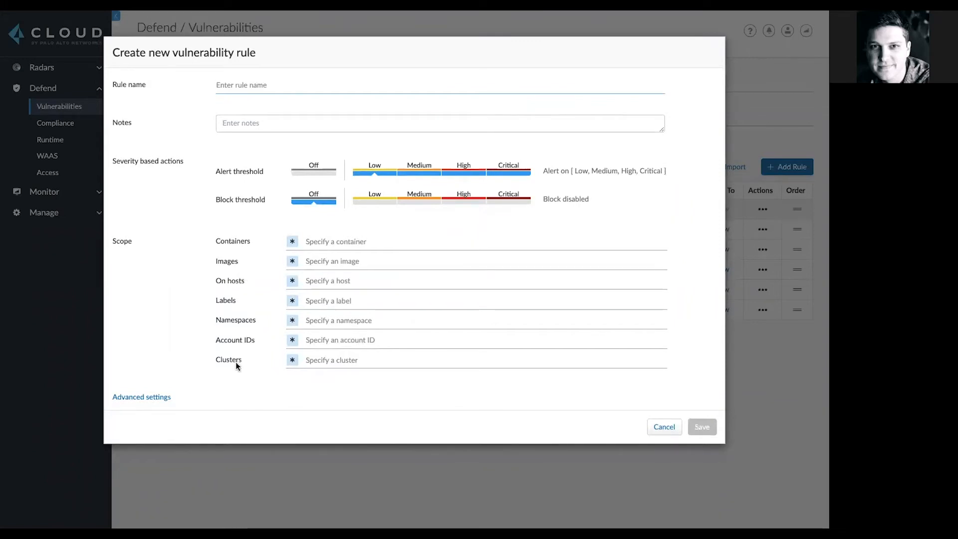
click(140, 396)
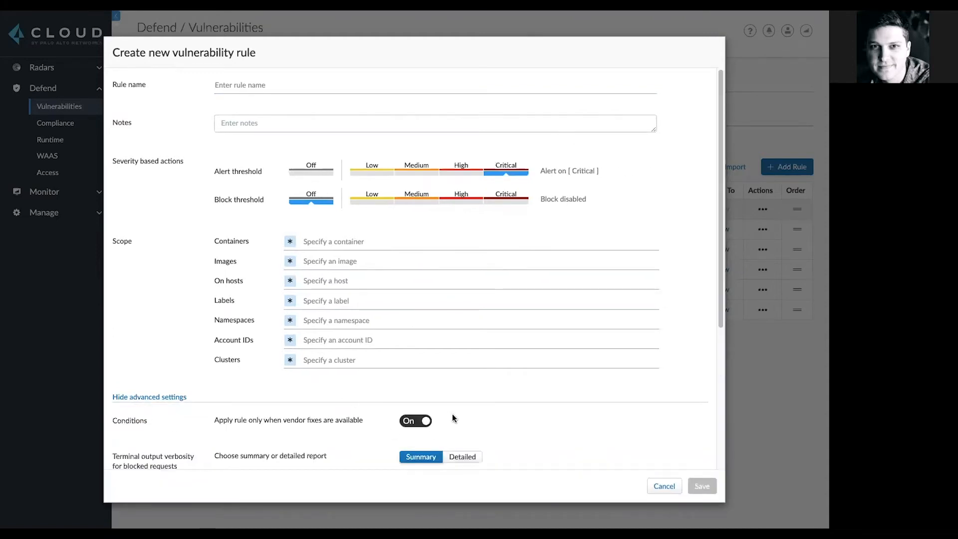
mouse_move(668, 477)
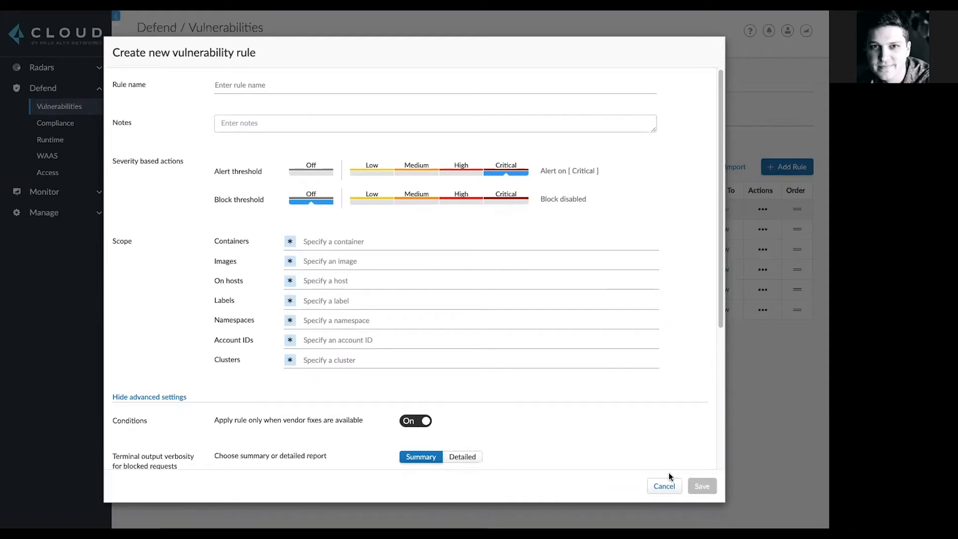
click(664, 486)
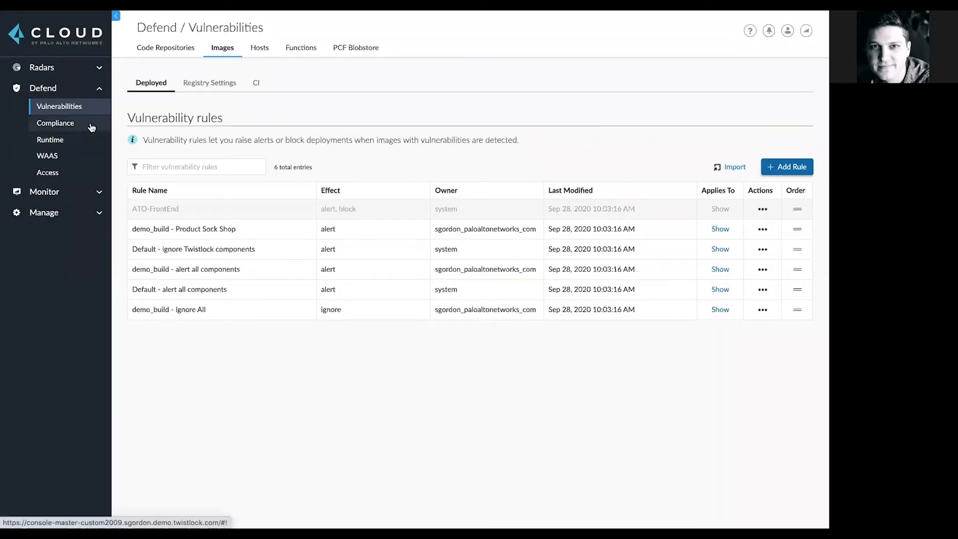
Draft a compliance rule from the NIST SP 800-190 template with check 426 crypto-mining binaries set to Block
click(56, 123)
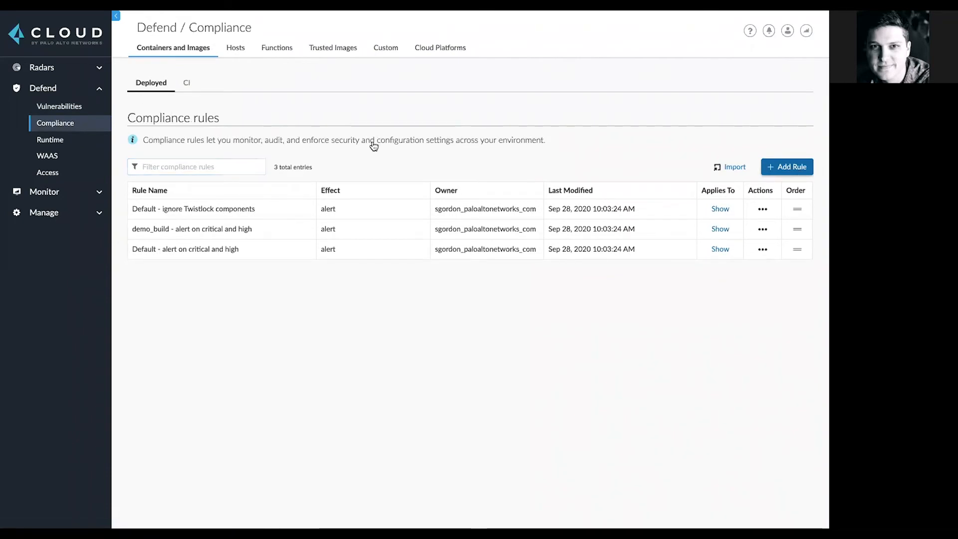
click(787, 166)
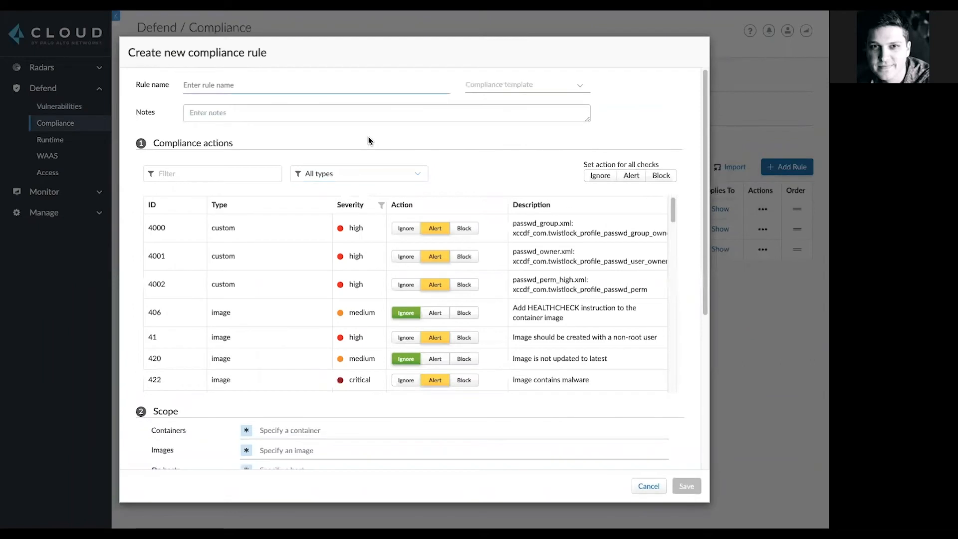
click(526, 84)
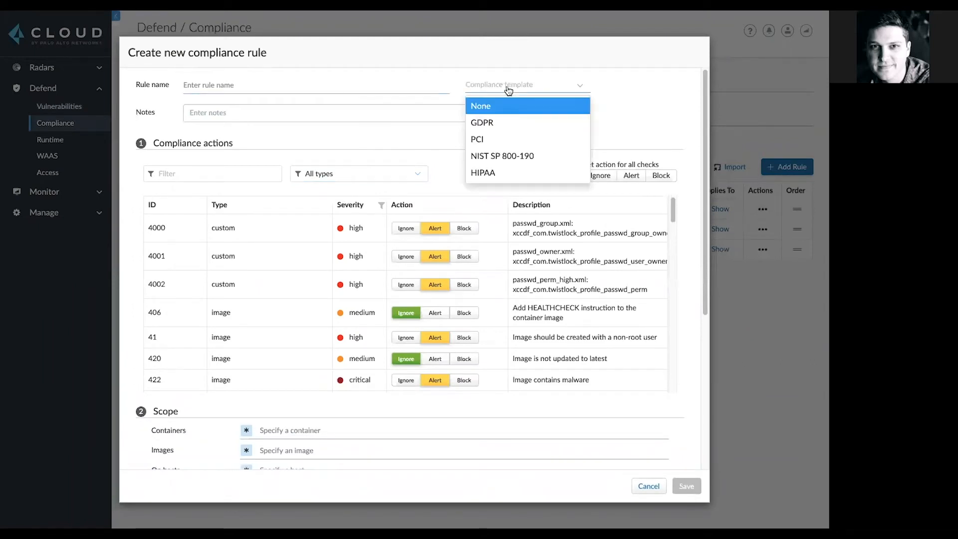
mouse_move(503, 122)
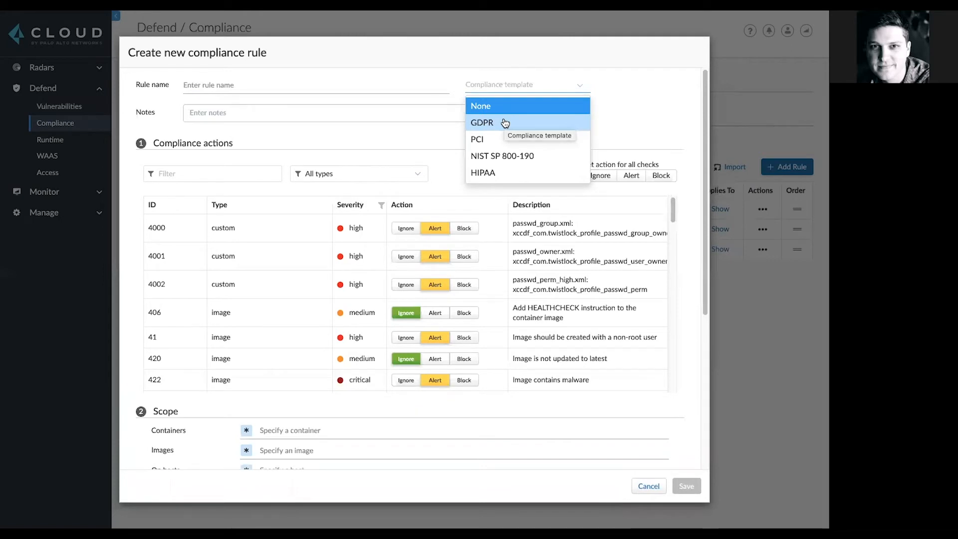
mouse_move(502, 156)
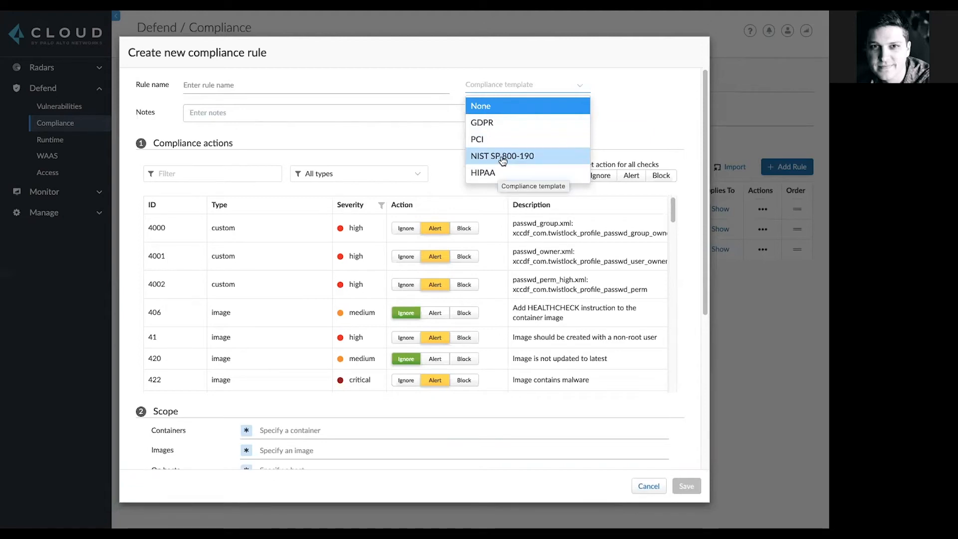
click(502, 156)
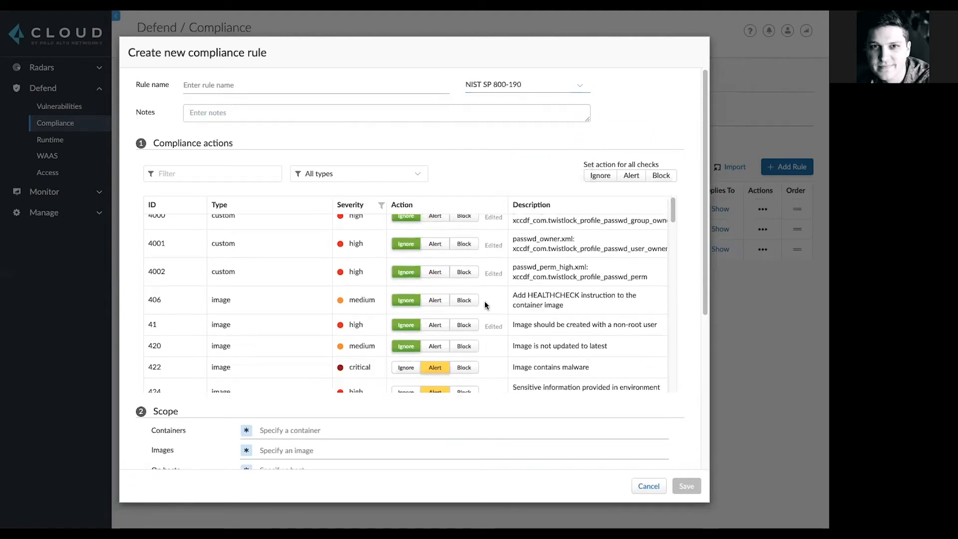
scroll(down, 3)
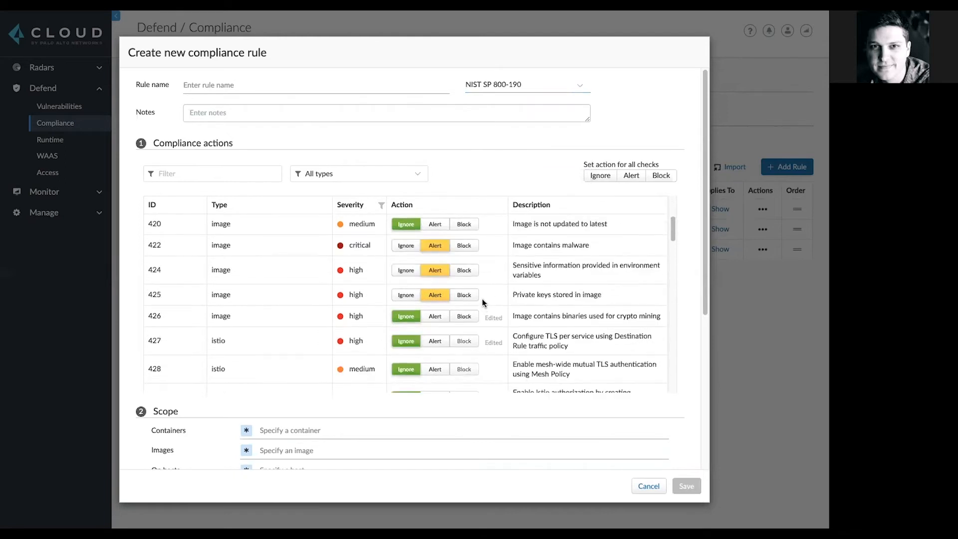
mouse_move(495, 297)
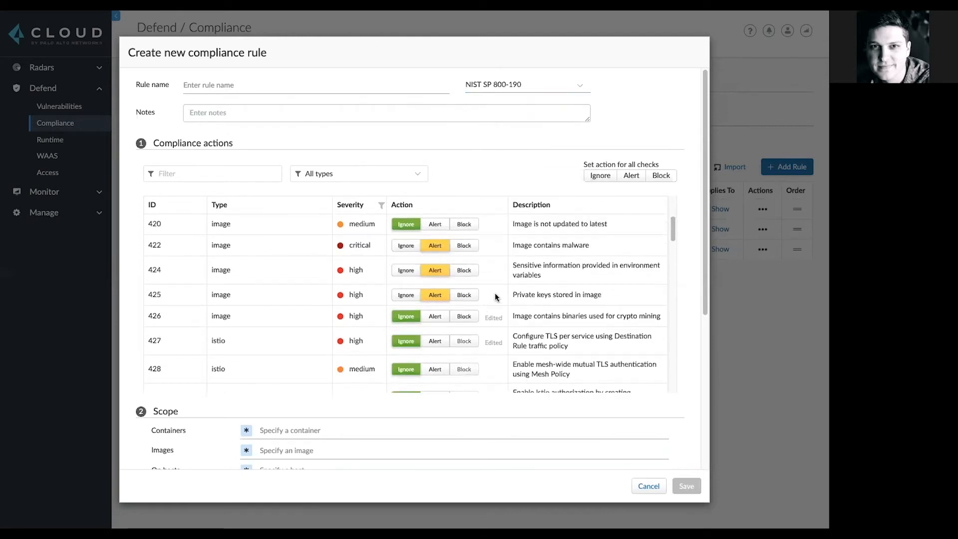
mouse_move(489, 303)
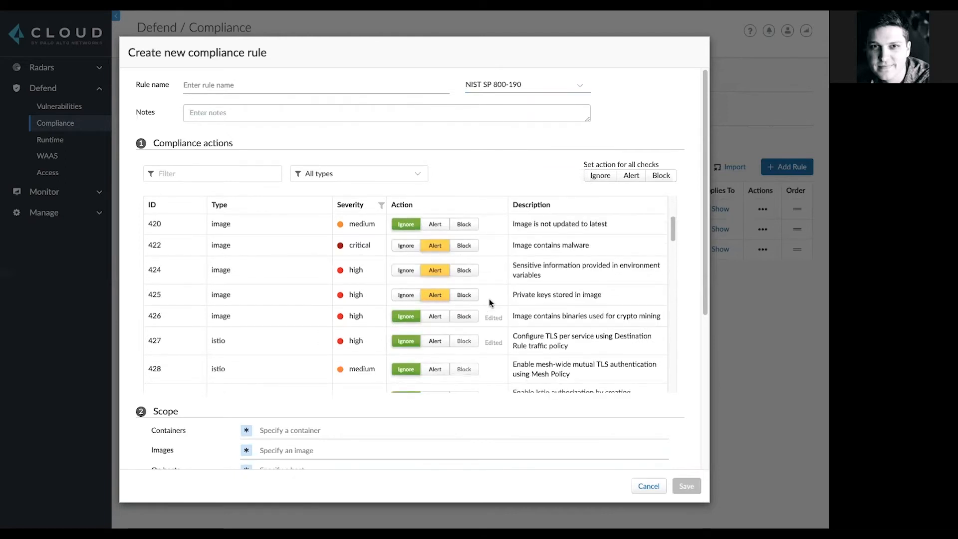
click(464, 316)
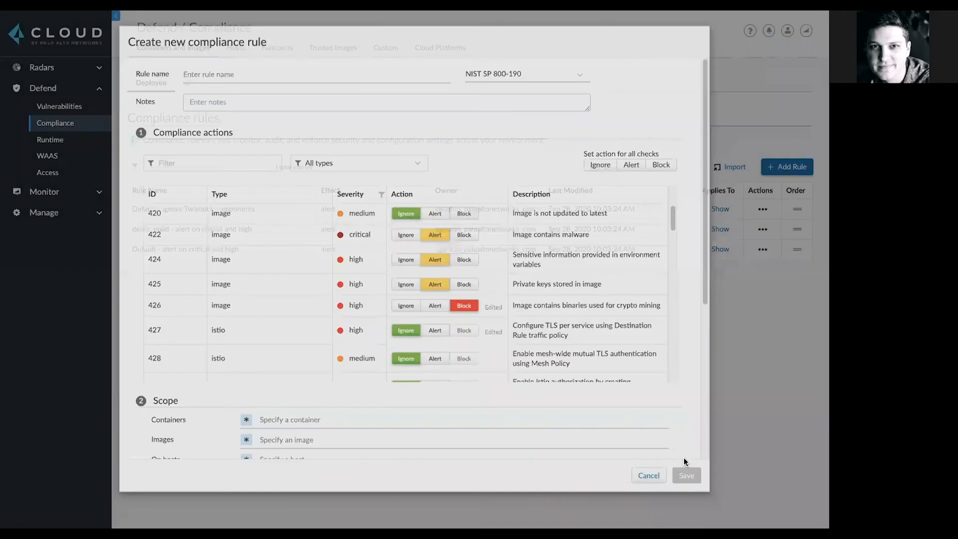
Discard the compliance rule draft, review the Trusted Images rules and abandon a new trust rule
click(647, 475)
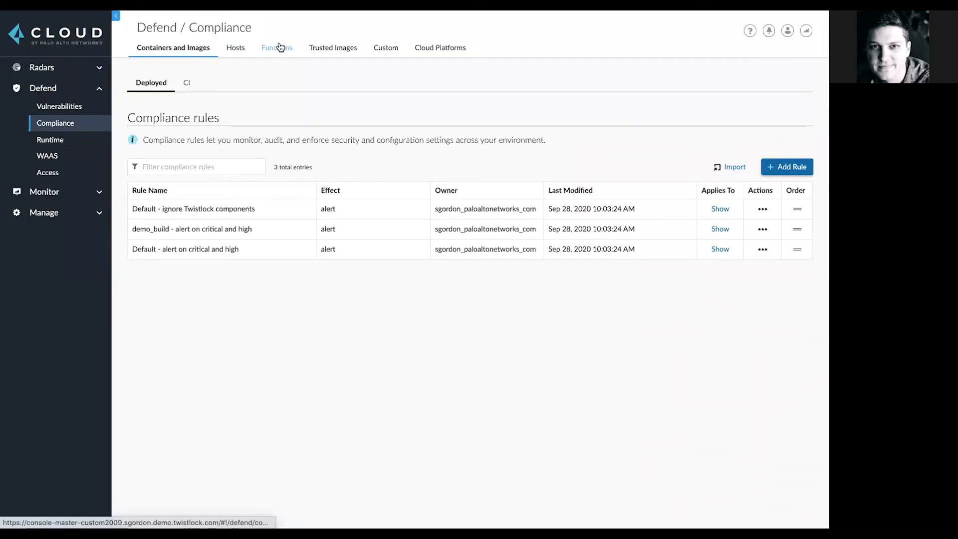
mouse_move(334, 48)
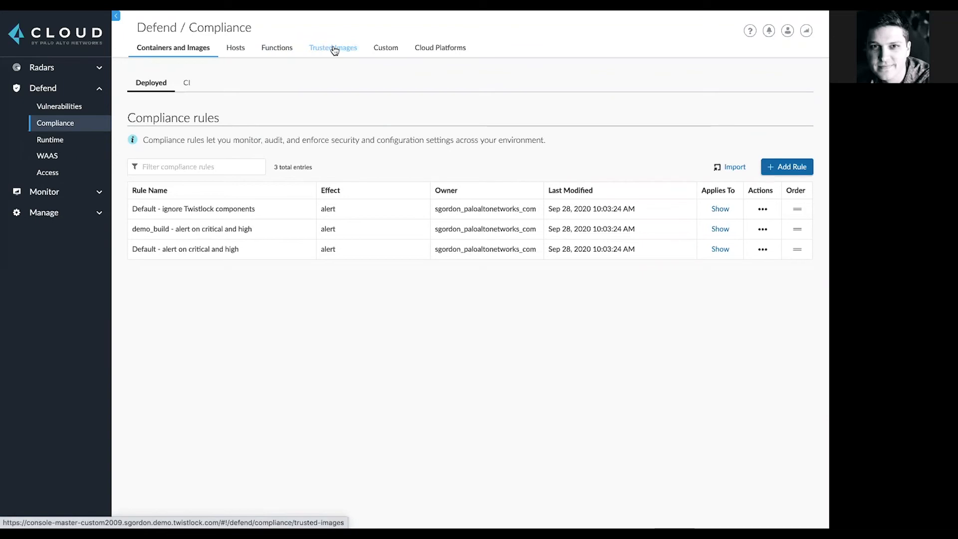
click(787, 167)
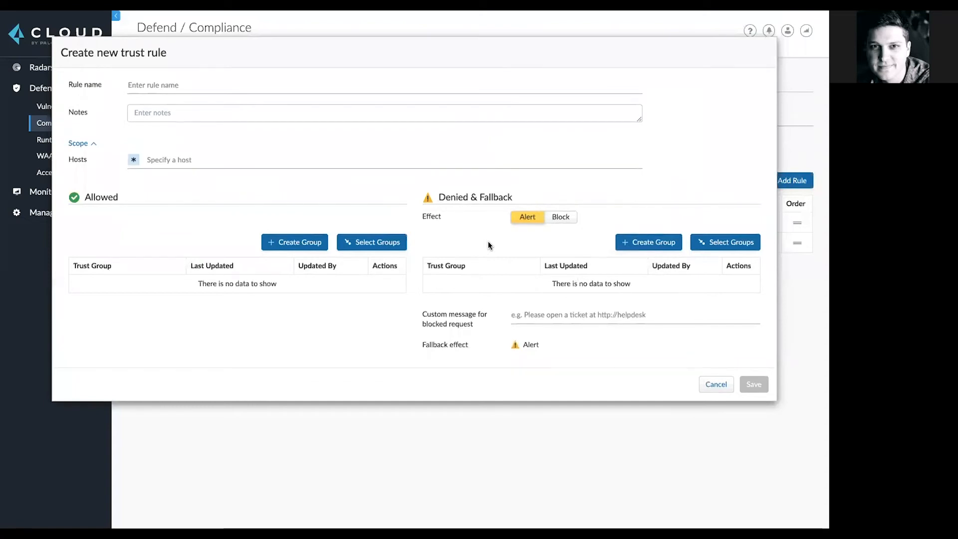
mouse_move(455, 233)
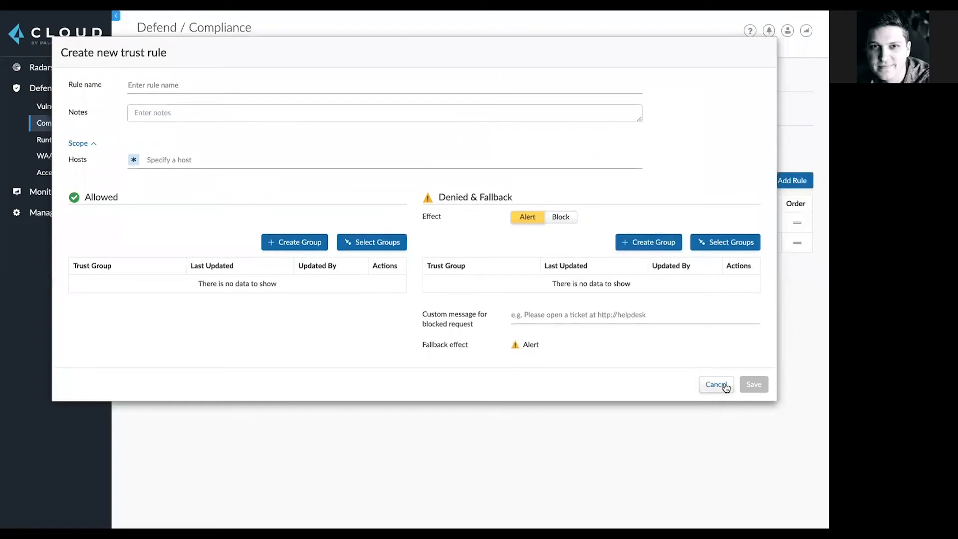
click(716, 384)
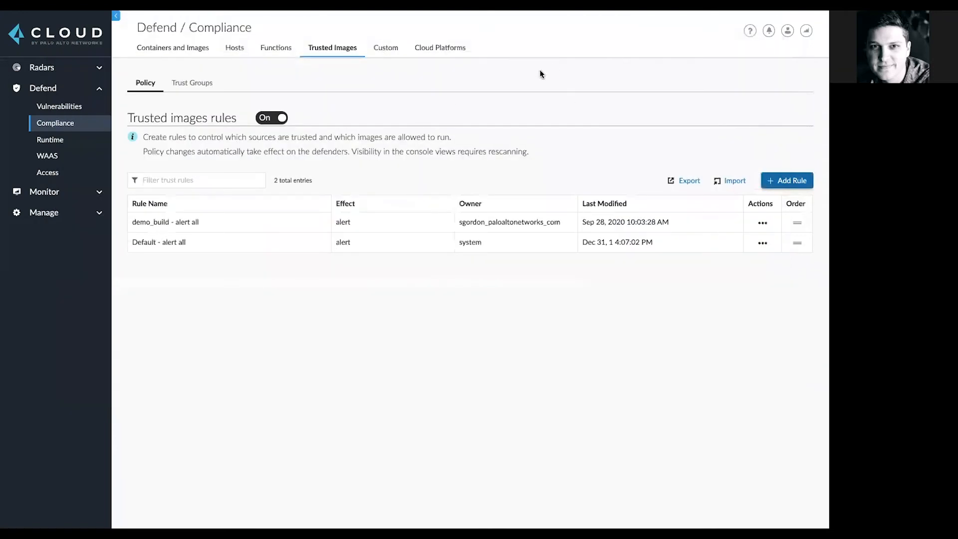
mouse_move(494, 84)
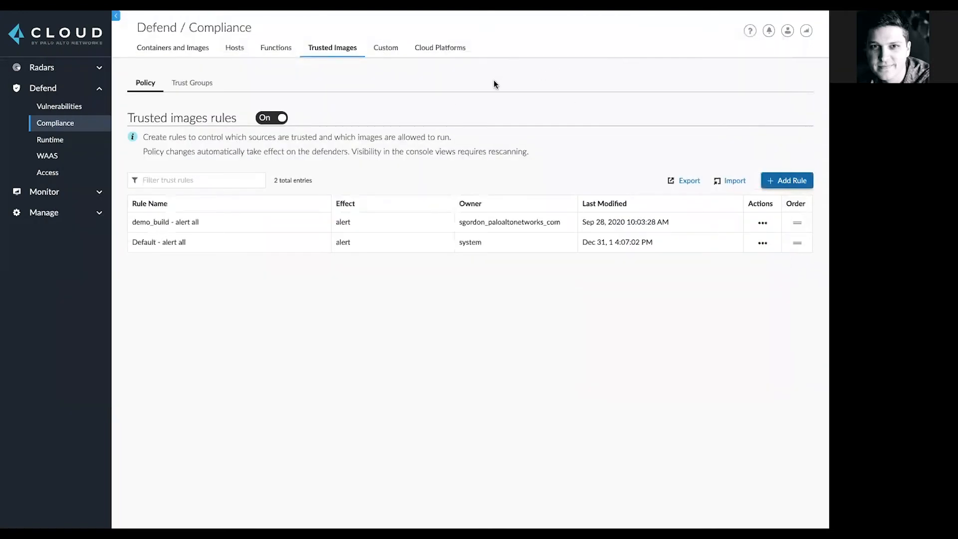
mouse_move(562, 74)
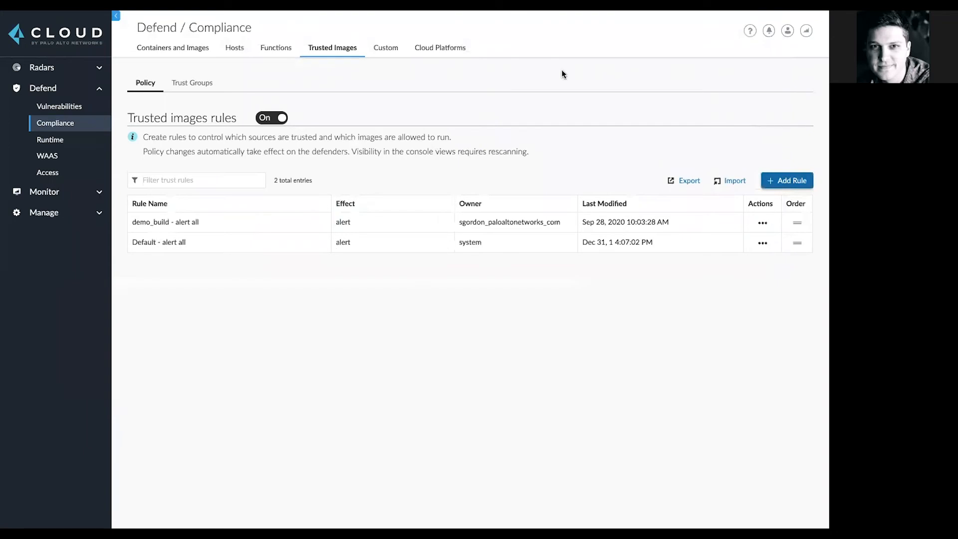
Navigate to Monitor > Runtime monitoring
click(44, 191)
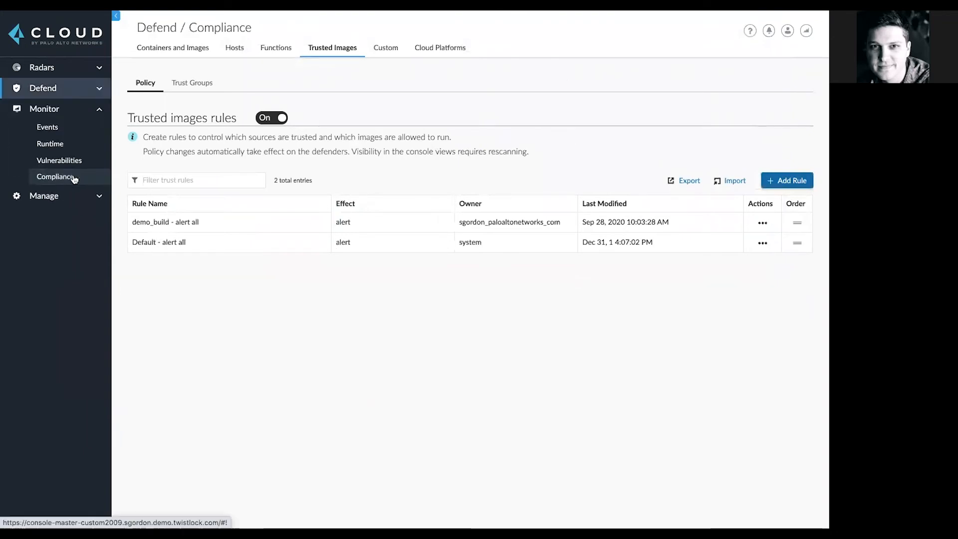
click(50, 144)
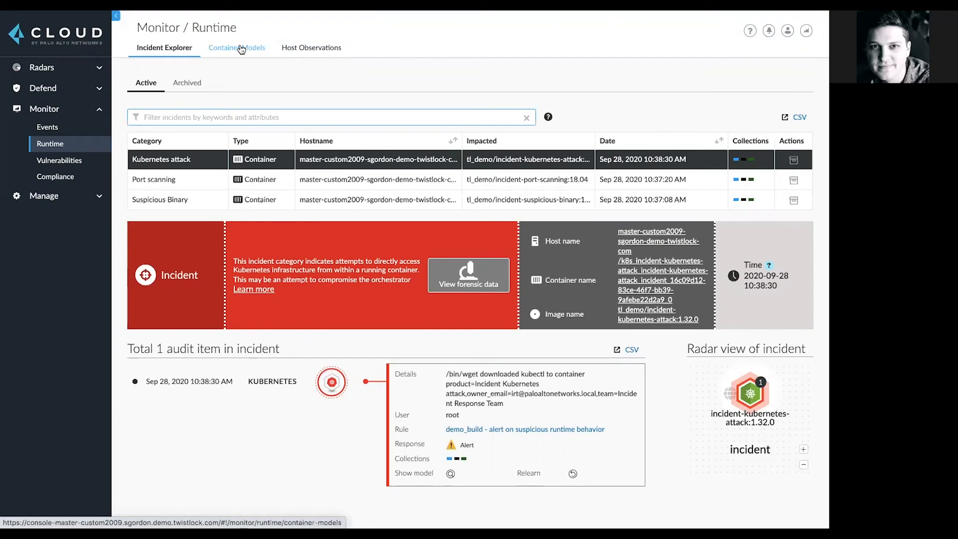
Show the learned runtime container models for the demo-build cluster
click(236, 47)
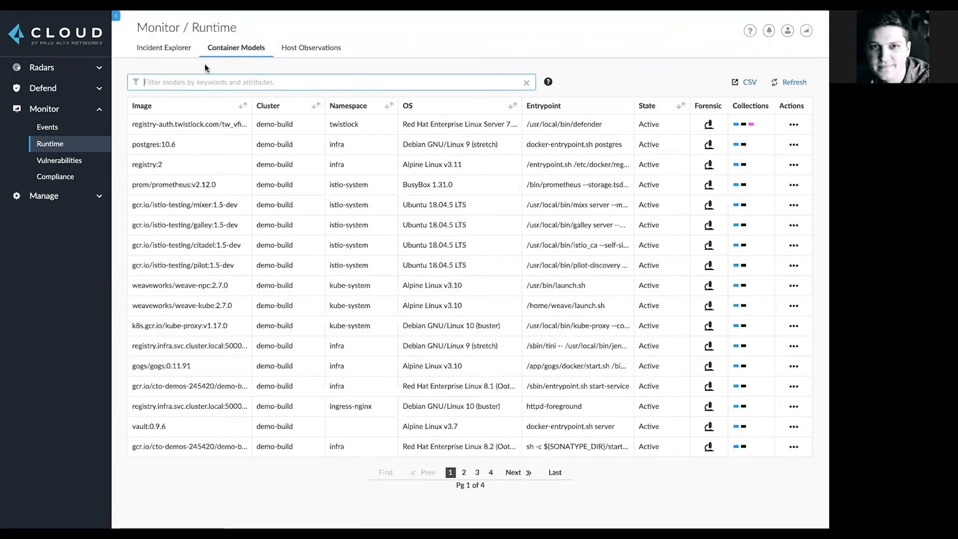
mouse_move(219, 61)
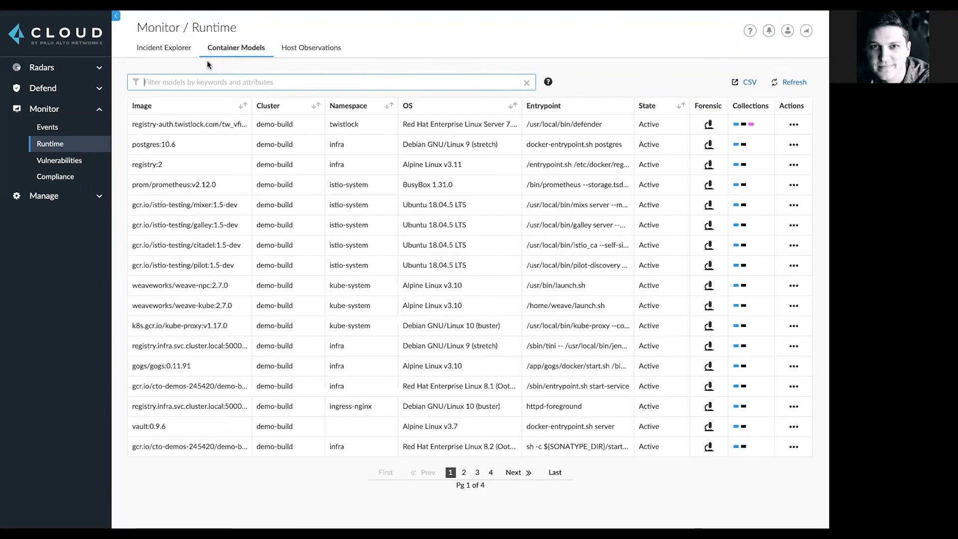
Explore the postgres:10.6 model's processes, file system paths and capabilities, then close it
click(153, 143)
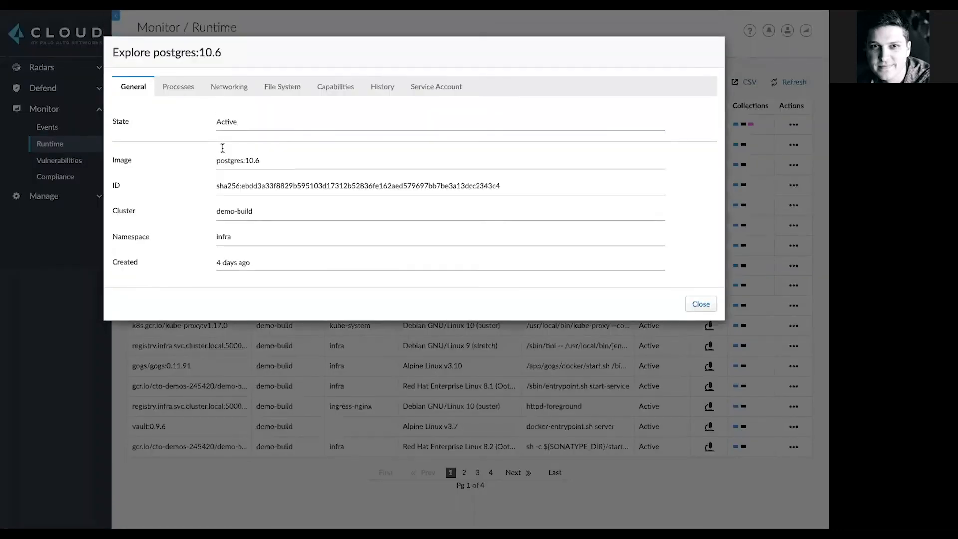
mouse_move(178, 127)
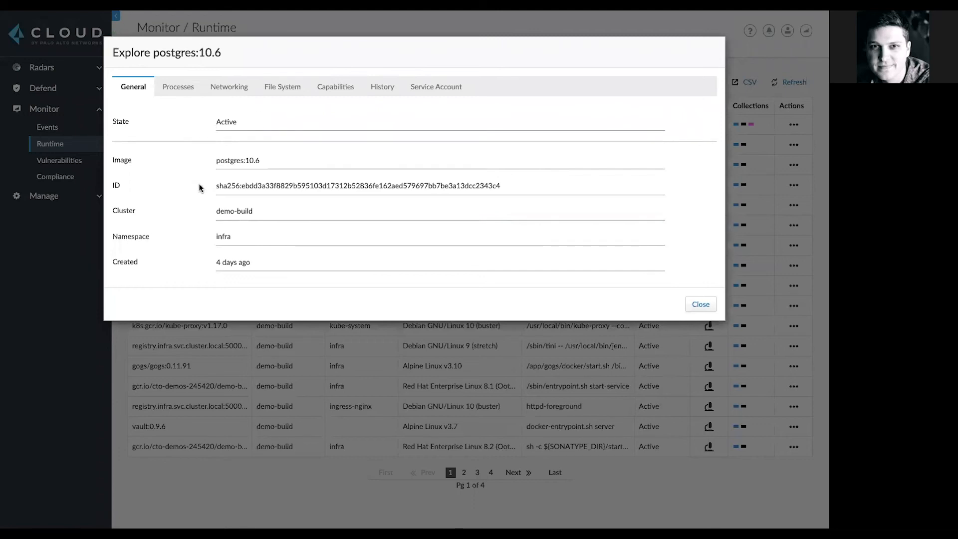
click(178, 86)
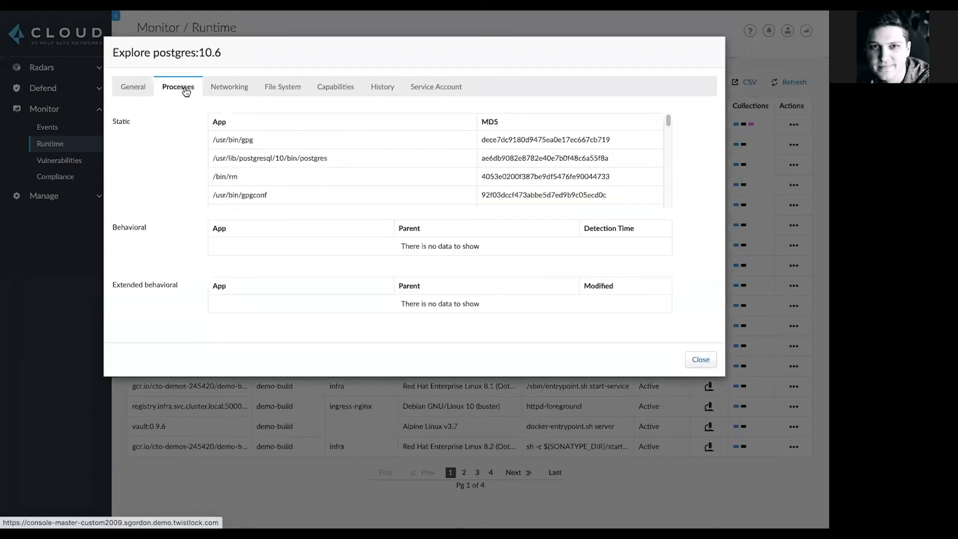
mouse_move(229, 86)
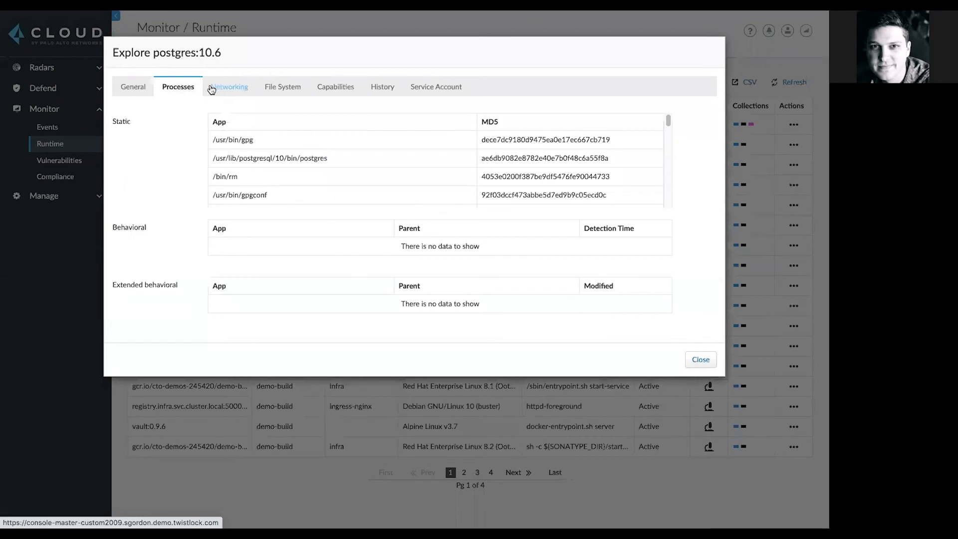
click(282, 86)
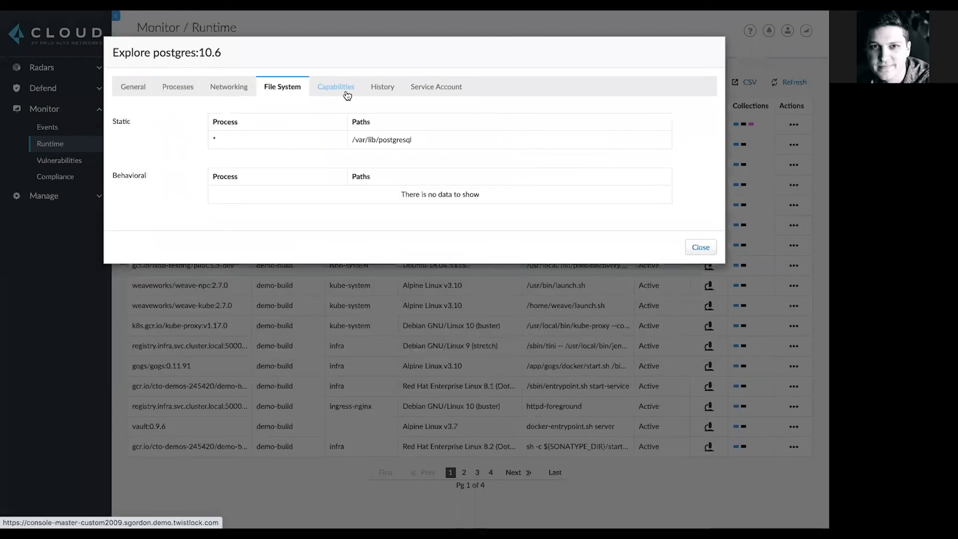
click(335, 86)
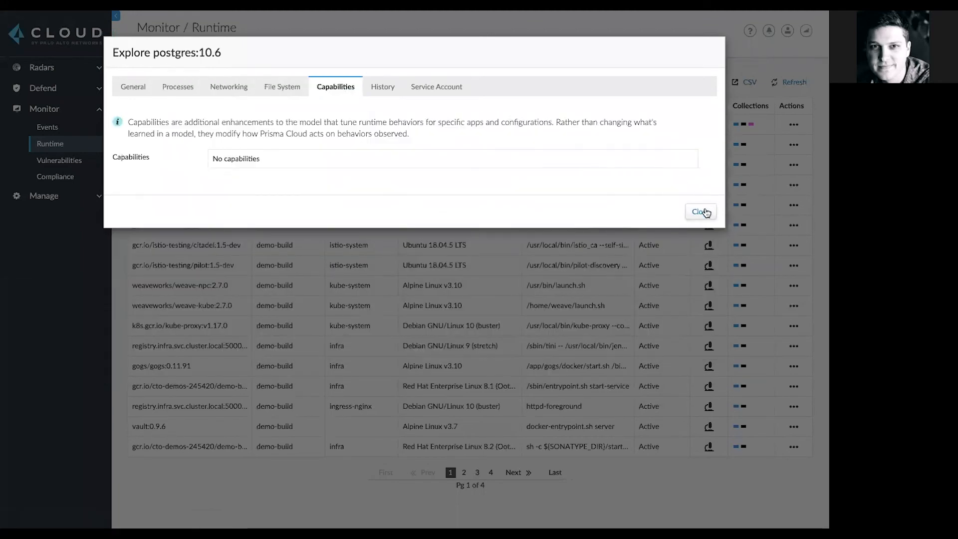
mouse_move(703, 216)
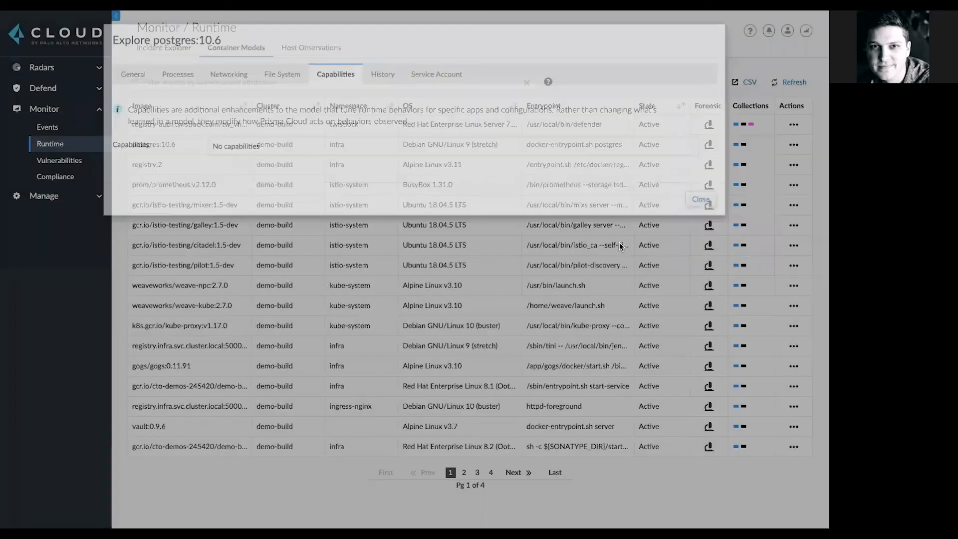
click(699, 199)
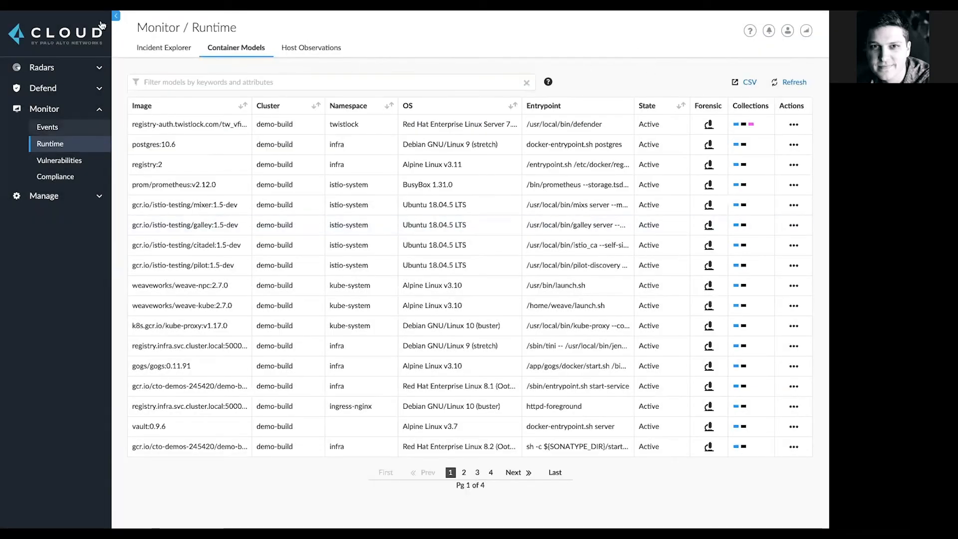
Go to Monitor > Events showing the WAAS SQL injection alerts against dvwa
click(330, 82)
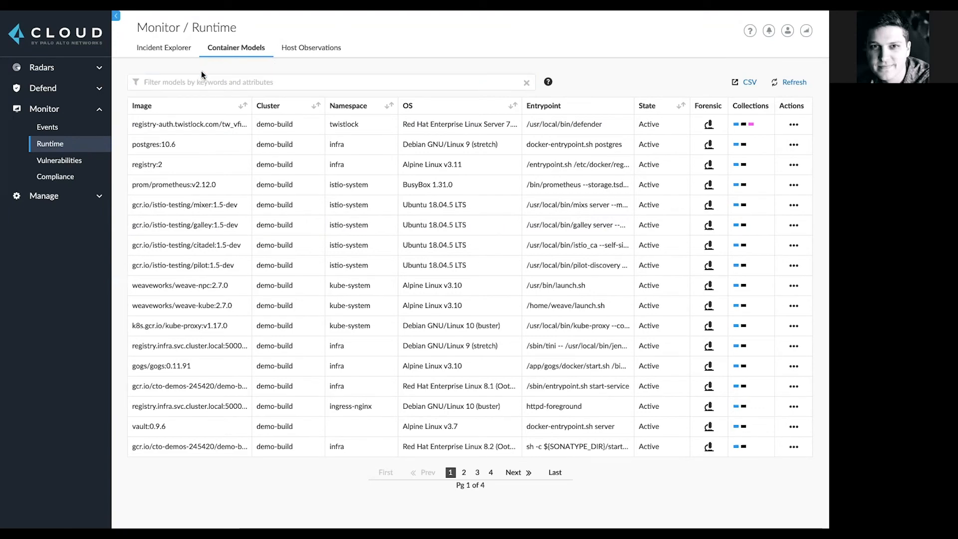
click(47, 127)
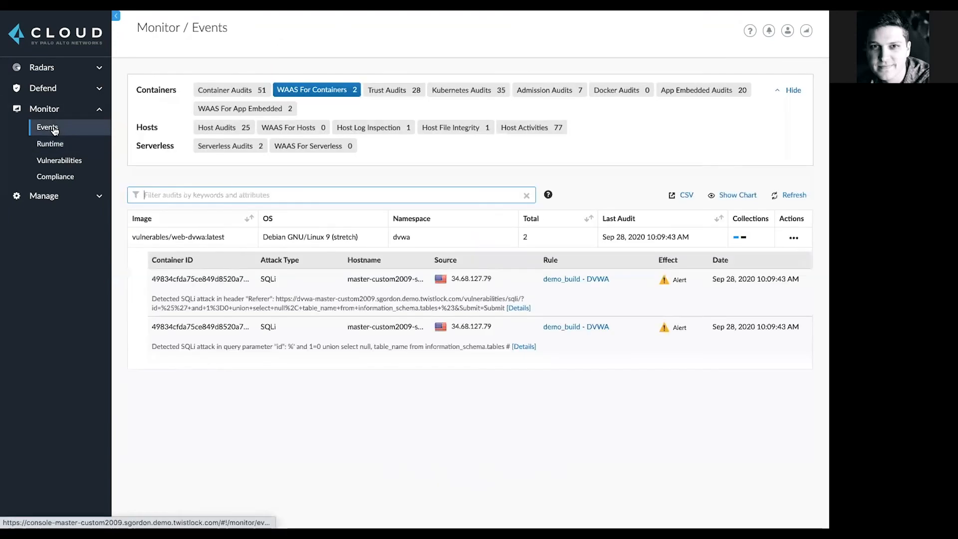
mouse_move(121, 106)
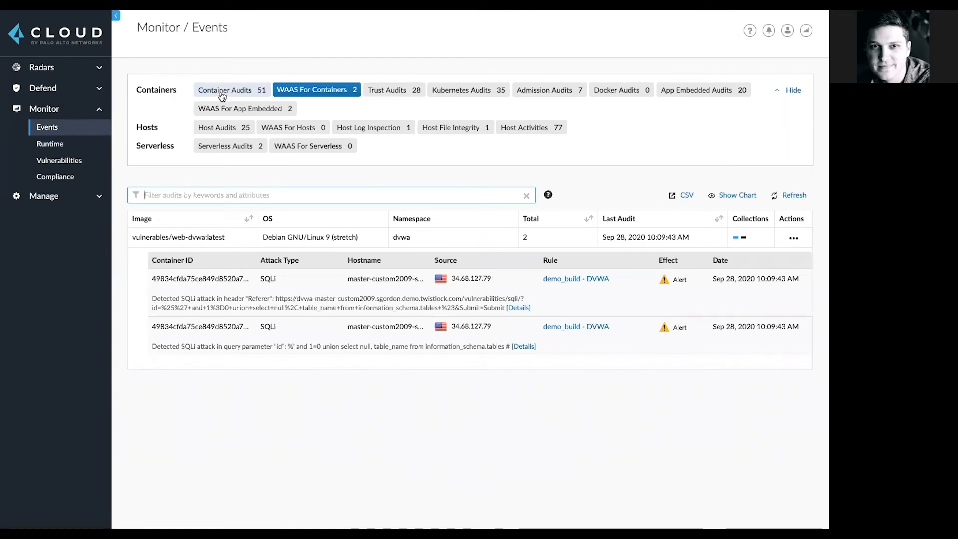
Filter to Container Audits with the suspicious DNS query and kubectl download alerts
click(230, 90)
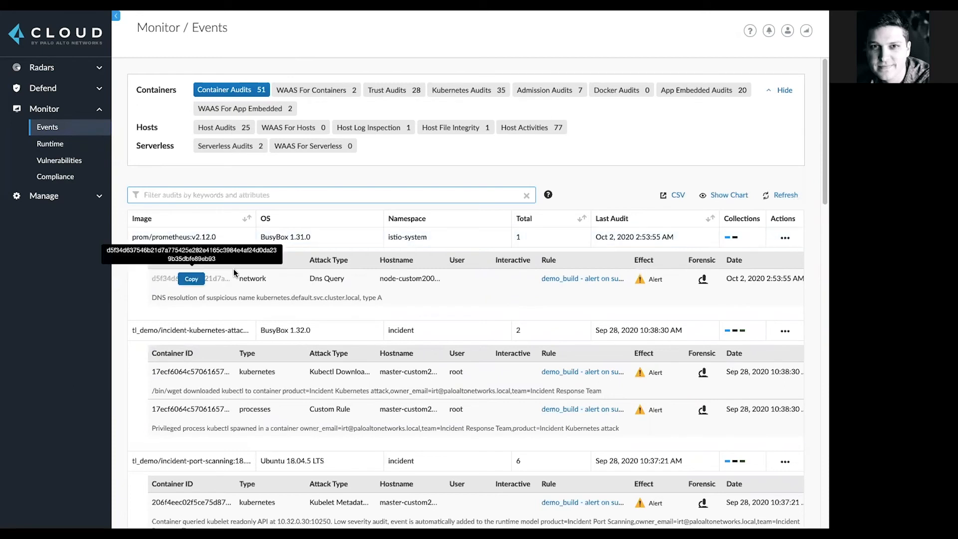
mouse_move(341, 309)
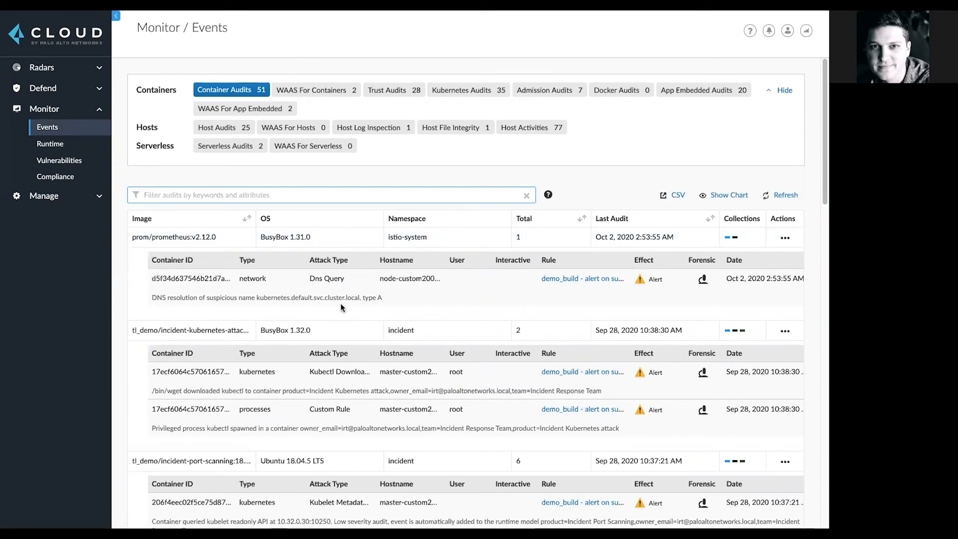
mouse_move(660, 346)
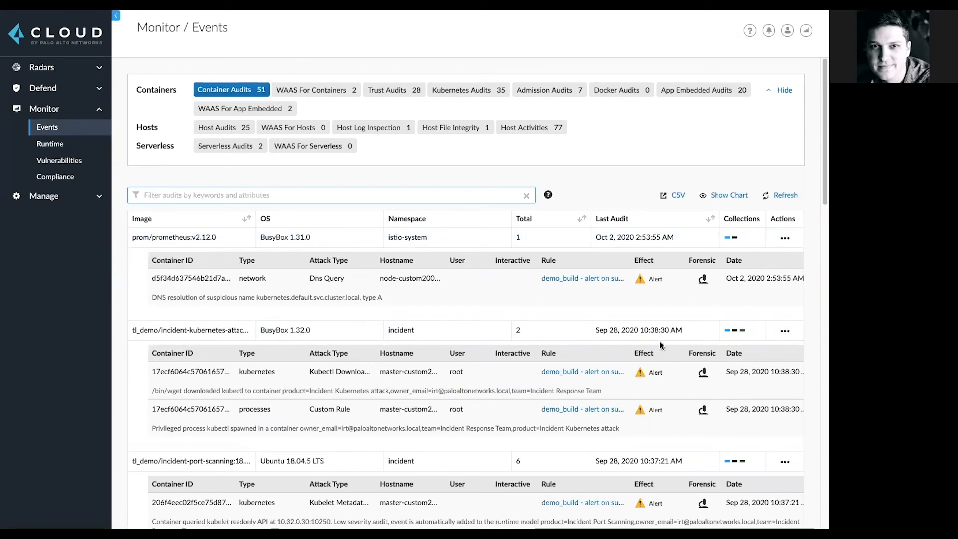
mouse_move(642, 284)
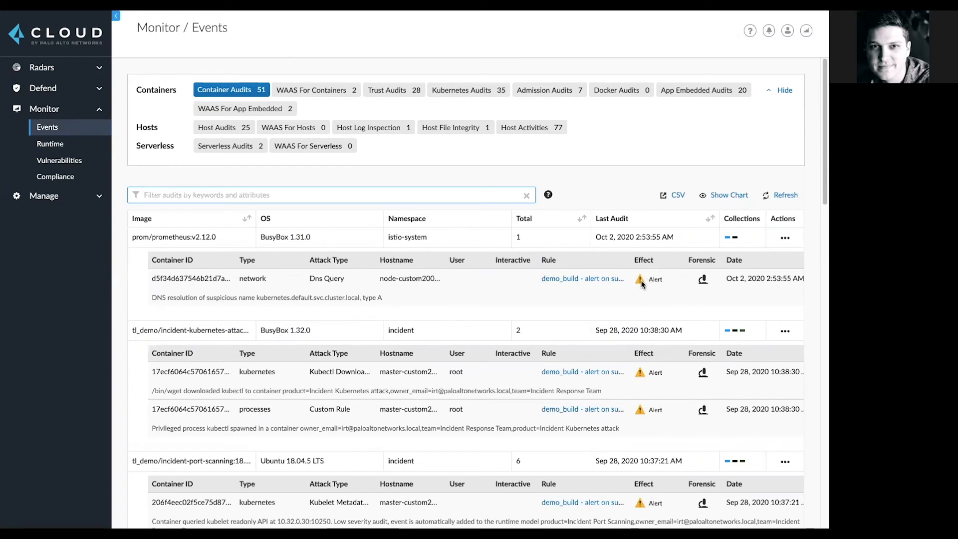
mouse_move(640, 288)
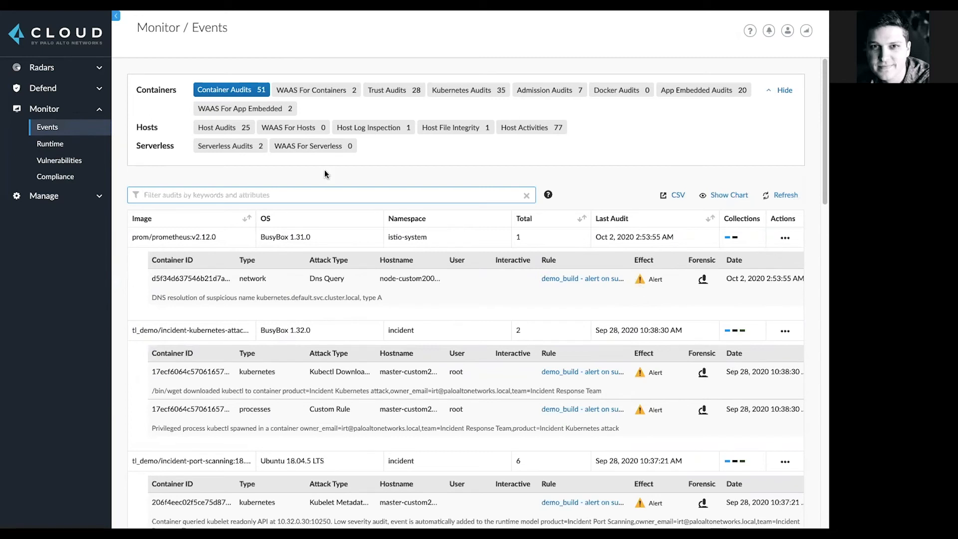
mouse_move(699, 104)
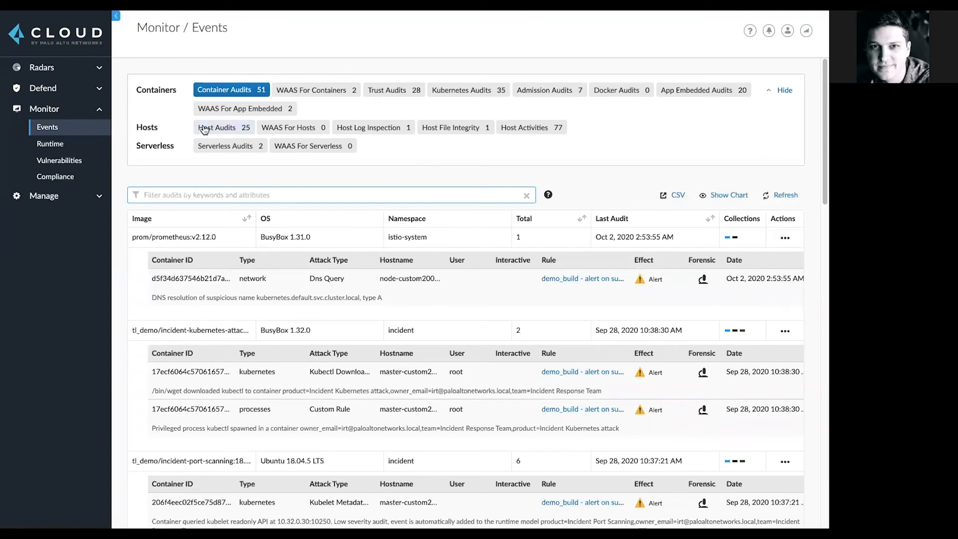
Review Host Audits, Host Log Inspection, Host File Integrity and Host Activities events in turn
click(223, 127)
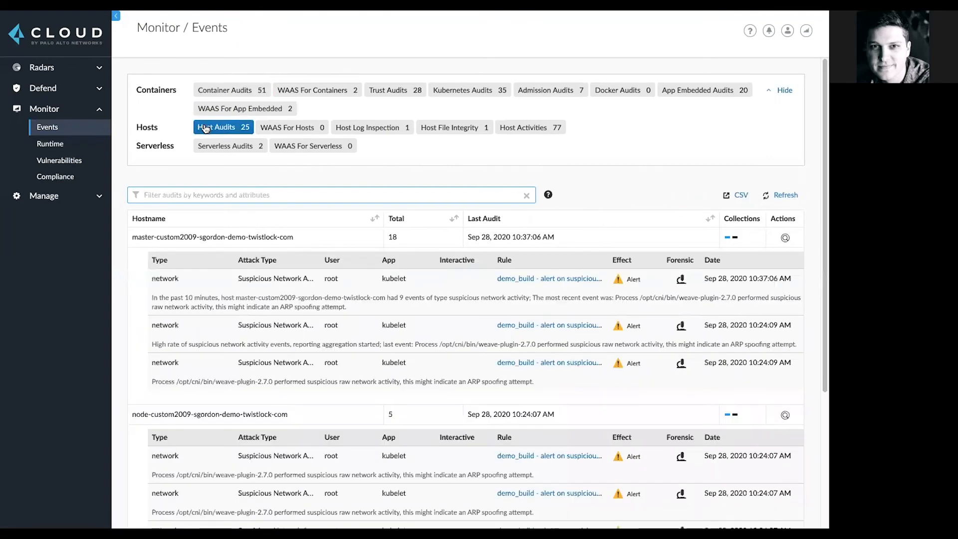
click(372, 126)
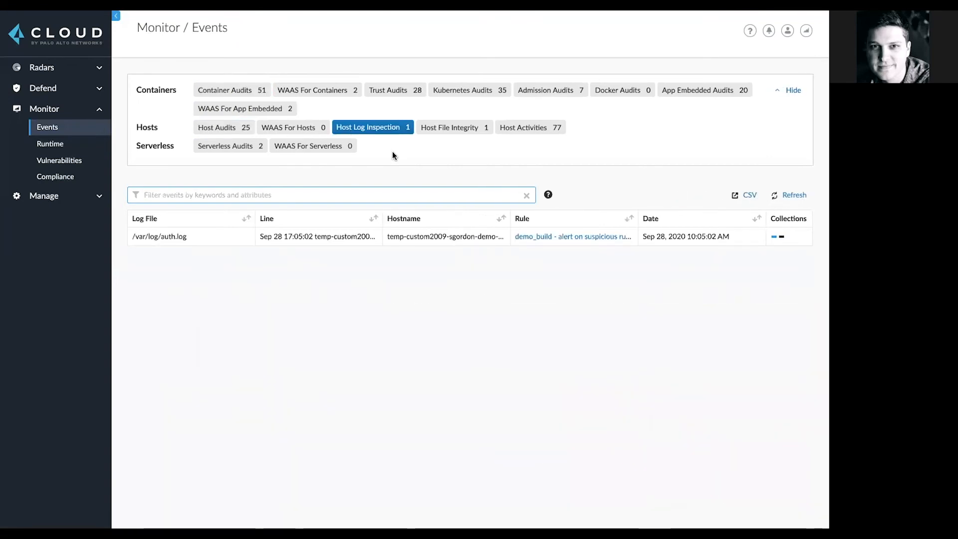
click(454, 127)
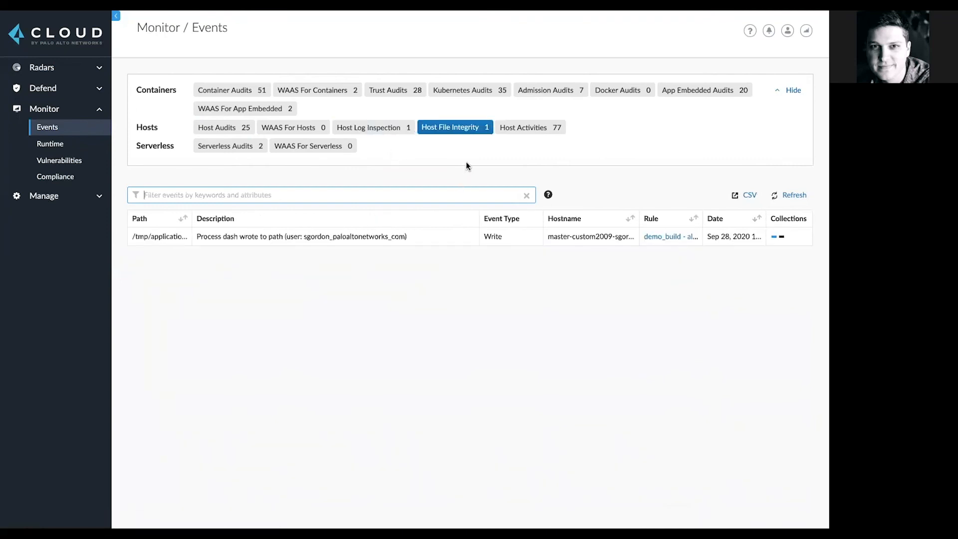
click(530, 126)
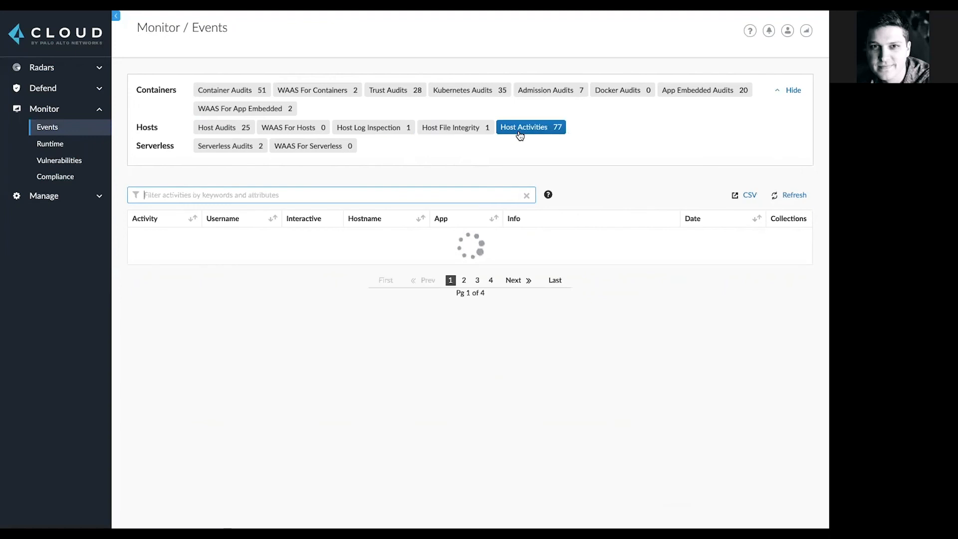
click(529, 127)
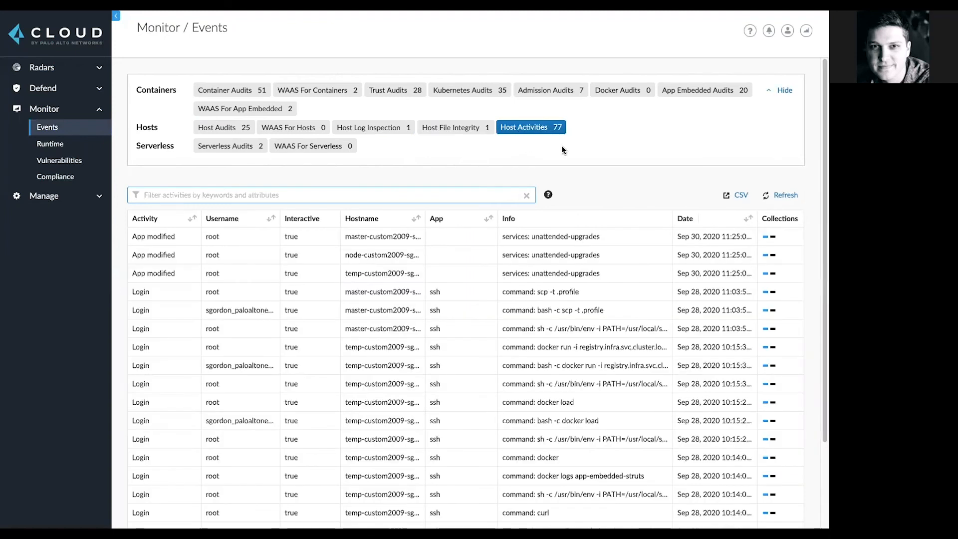
mouse_move(166, 274)
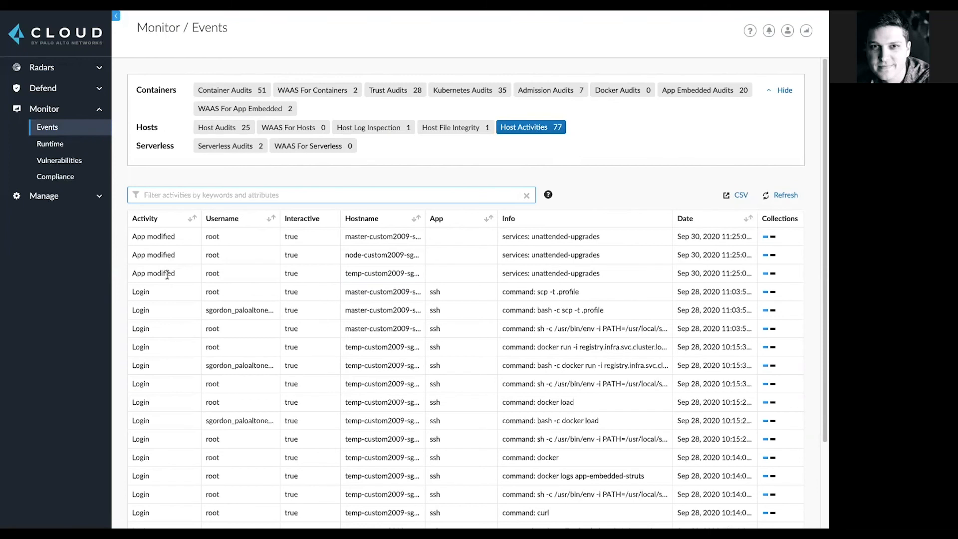
mouse_move(145, 173)
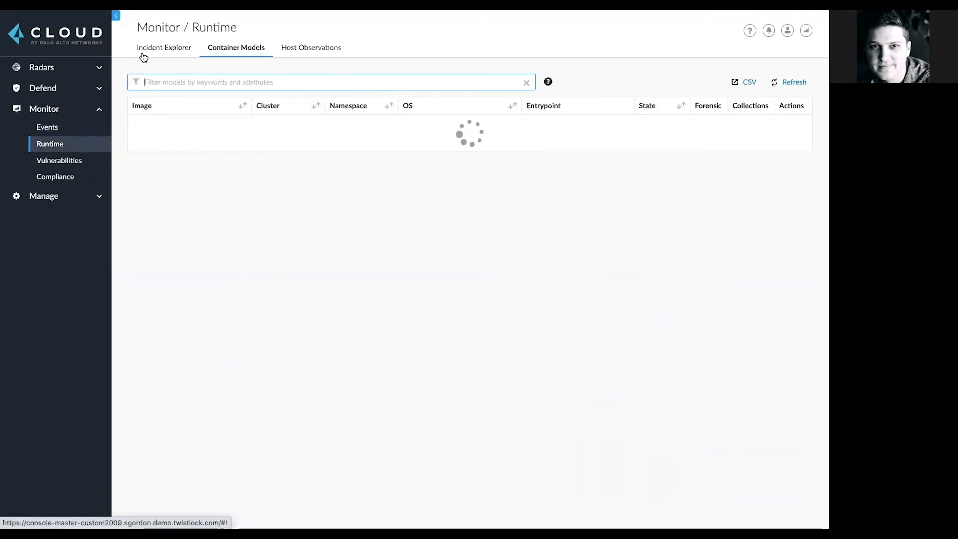
Open the Incident Explorer and view forensic data for the Kubernetes attack incident
click(164, 48)
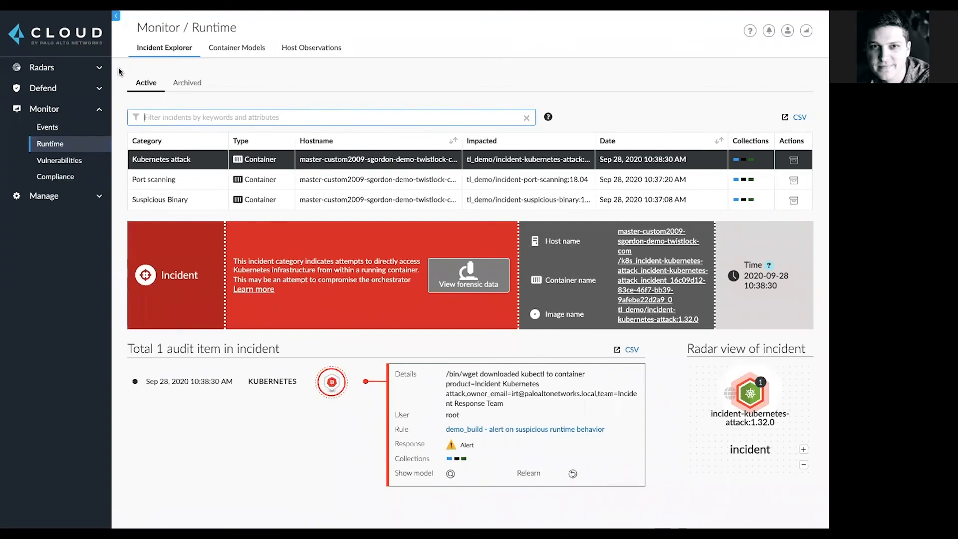
mouse_move(122, 83)
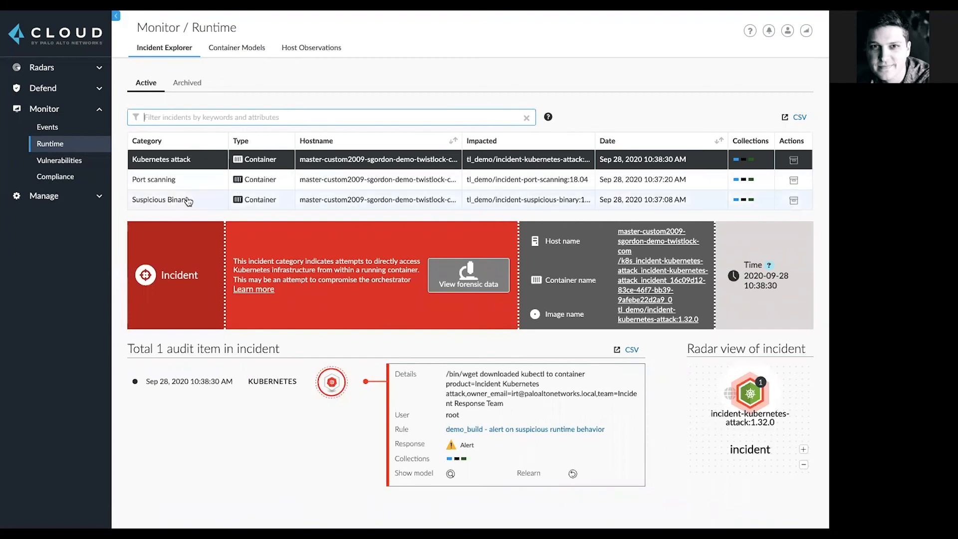
mouse_move(309, 396)
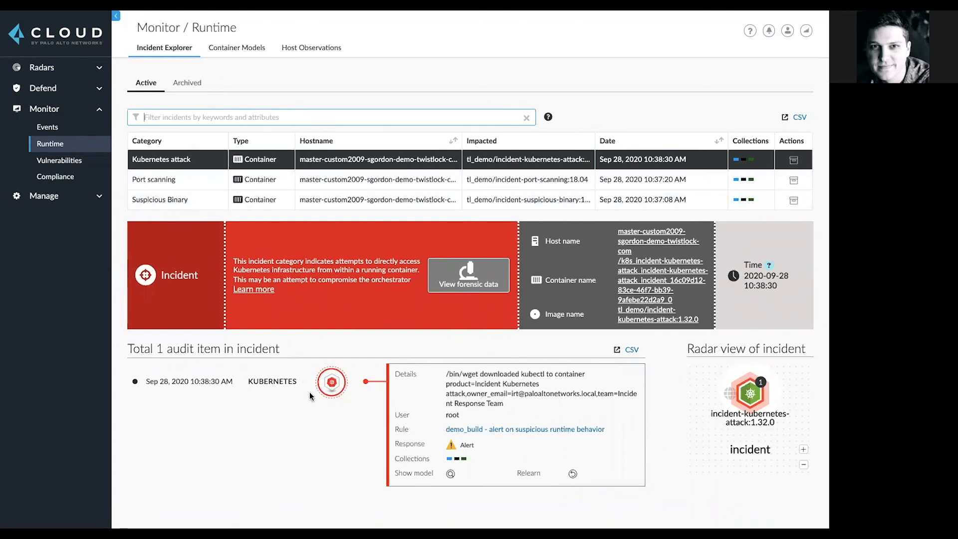
mouse_move(702, 443)
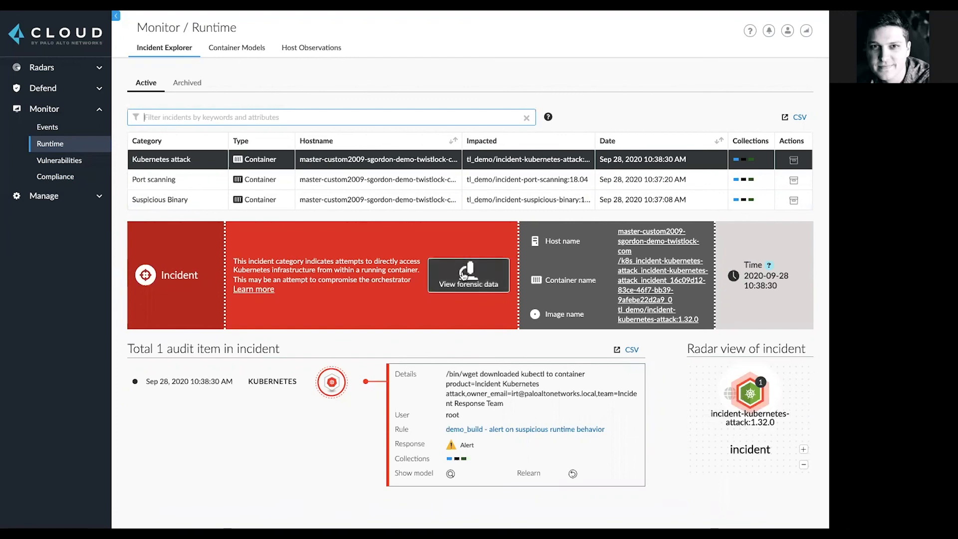
click(468, 275)
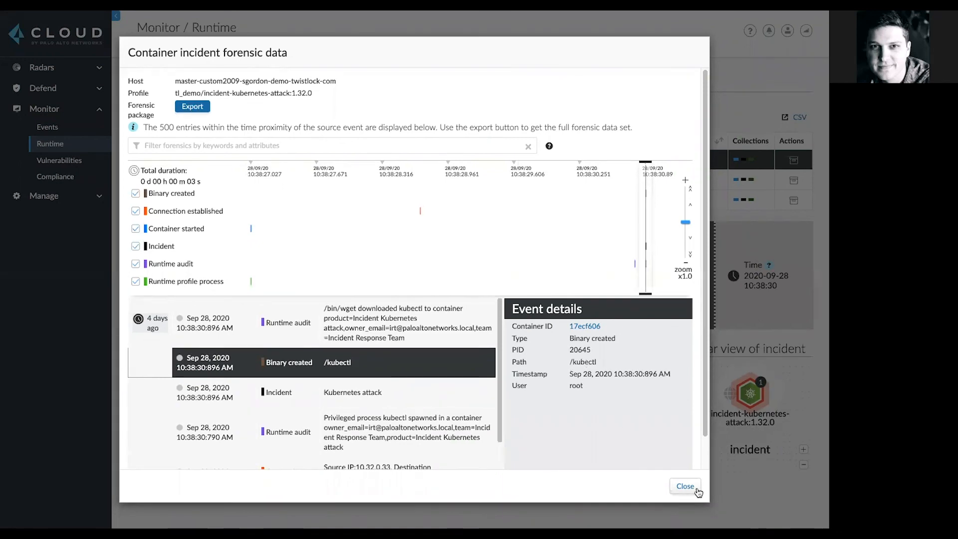
Close the Kubernetes attack forensic timeline, returning to the incident explorer
click(685, 486)
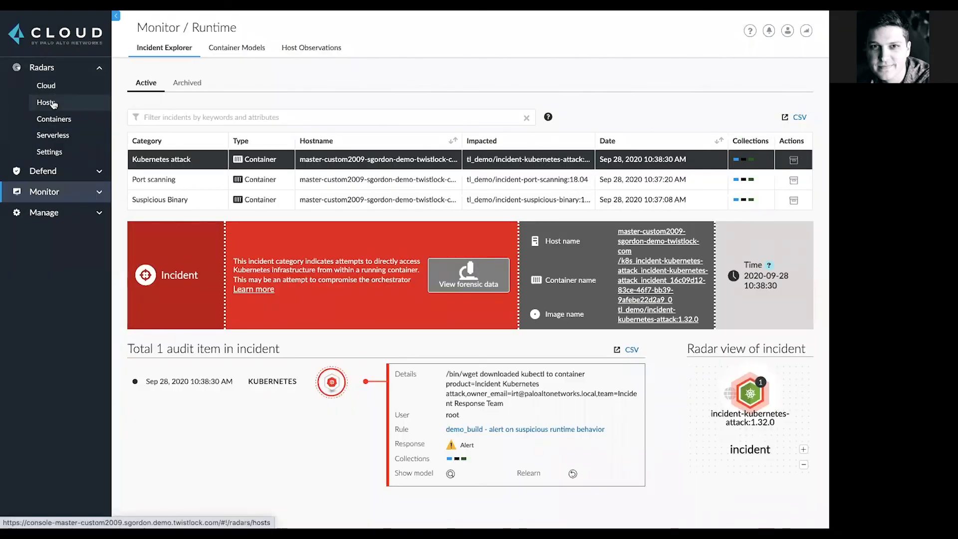
Open Radars > Containers showing the infra, ingress-nginx and incident namespaces
click(54, 119)
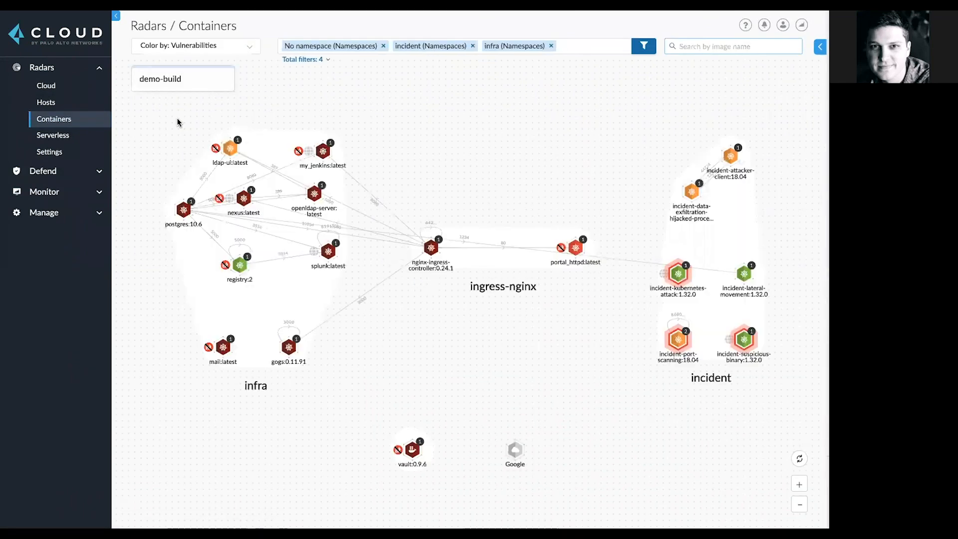
mouse_move(189, 135)
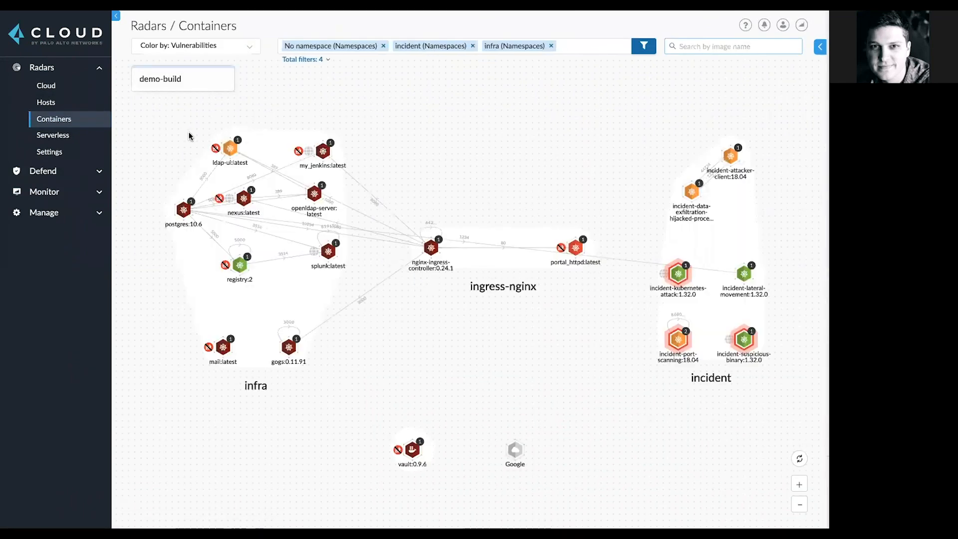